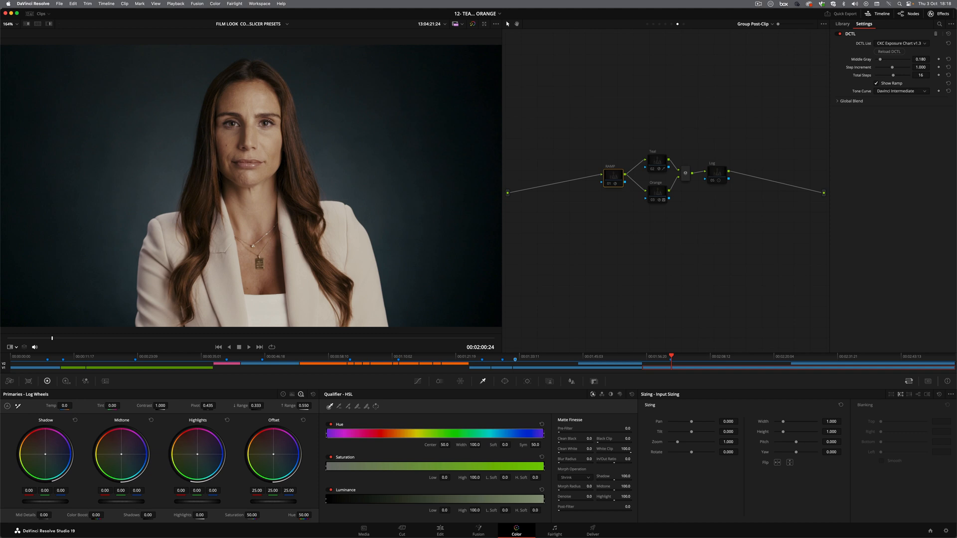
mouse_move(634, 74)
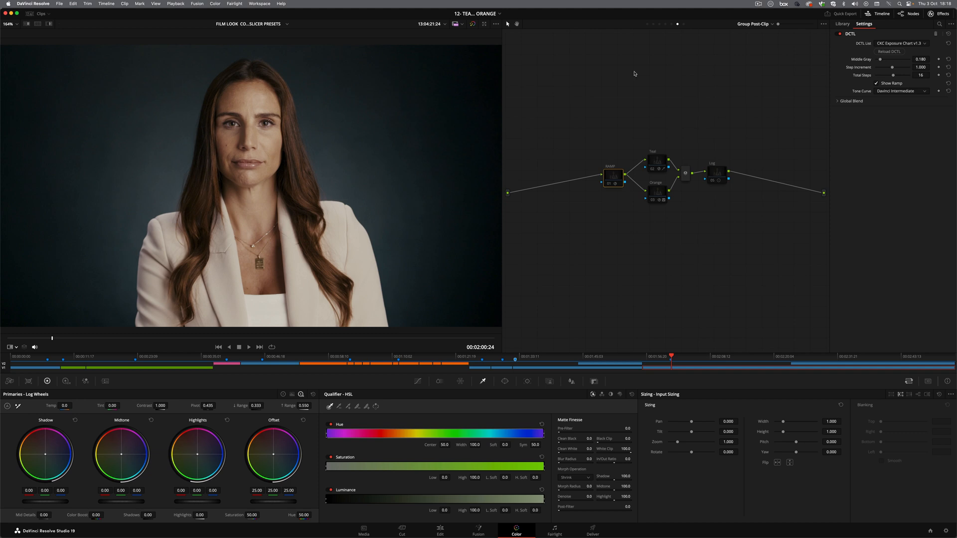
mouse_move(635, 71)
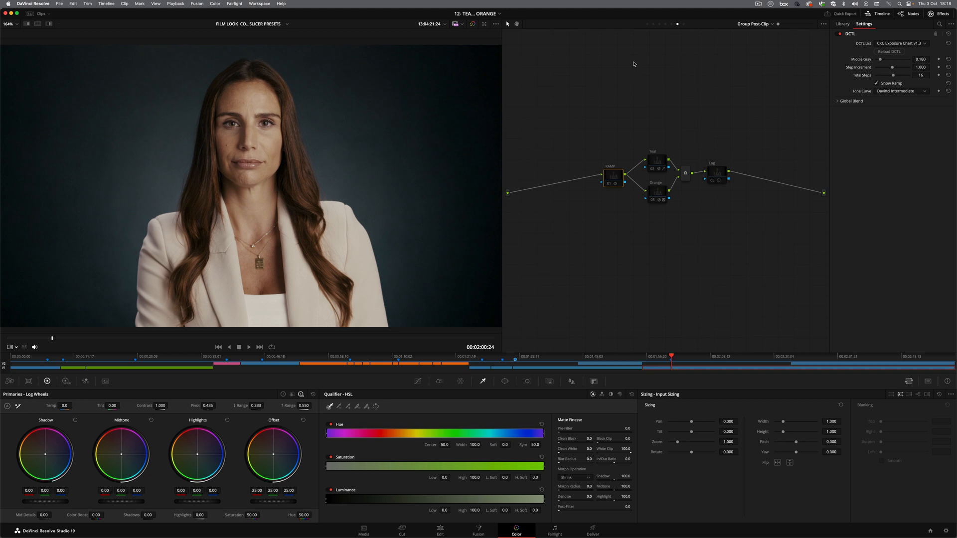
Show the Group Pre-Clip node tree with its seven camera-log conversion nodes.
left_click(842, 23)
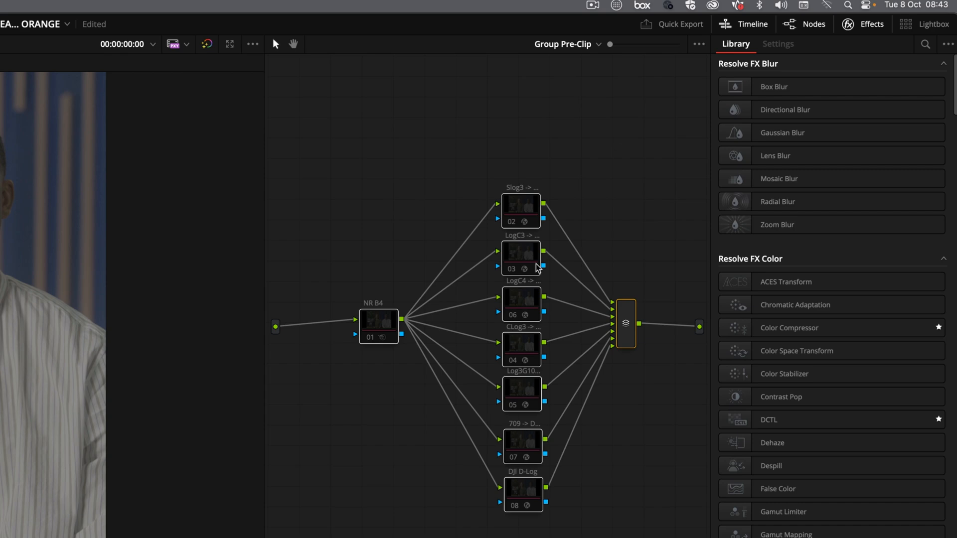
Select the LogC3 CST node, then switch the node graph to the Timeline level.
left_click(521, 253)
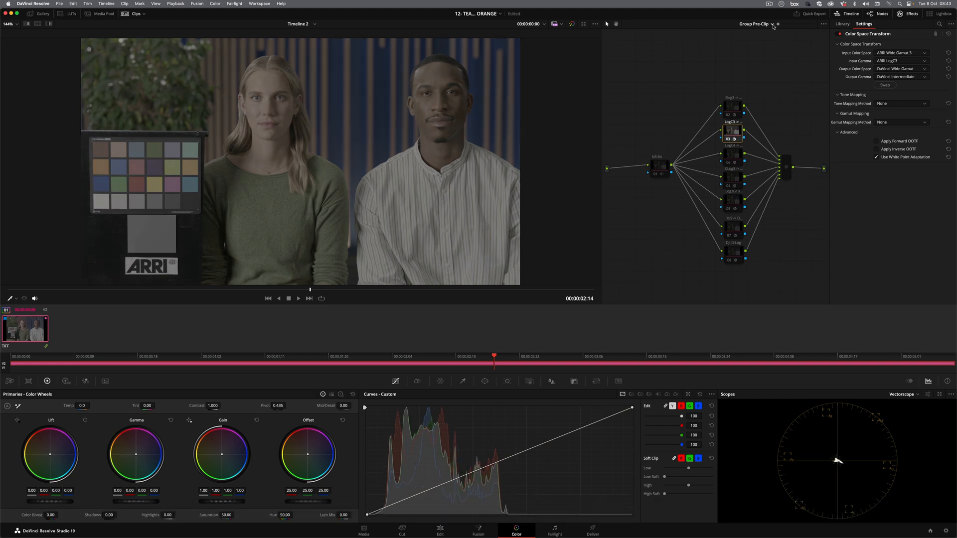
left_click(757, 24)
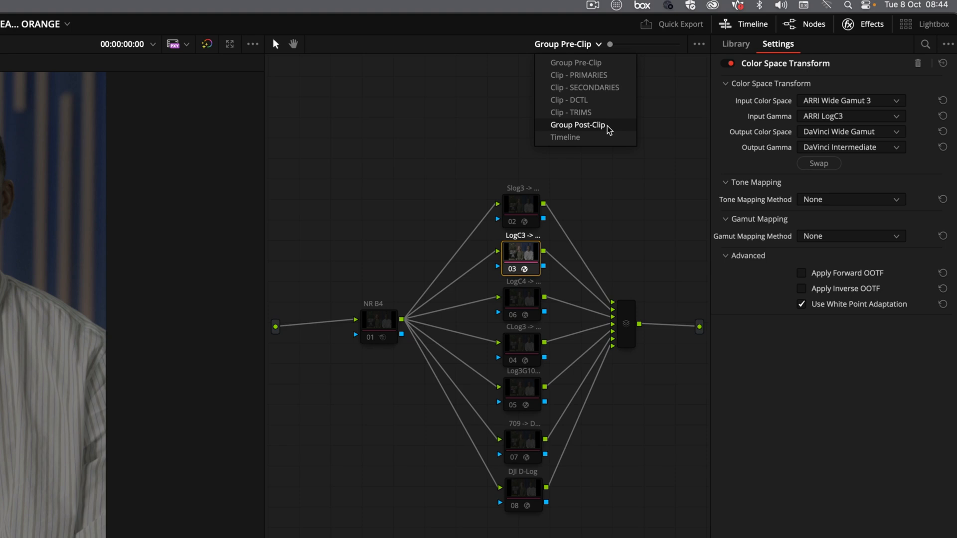
left_click(564, 137)
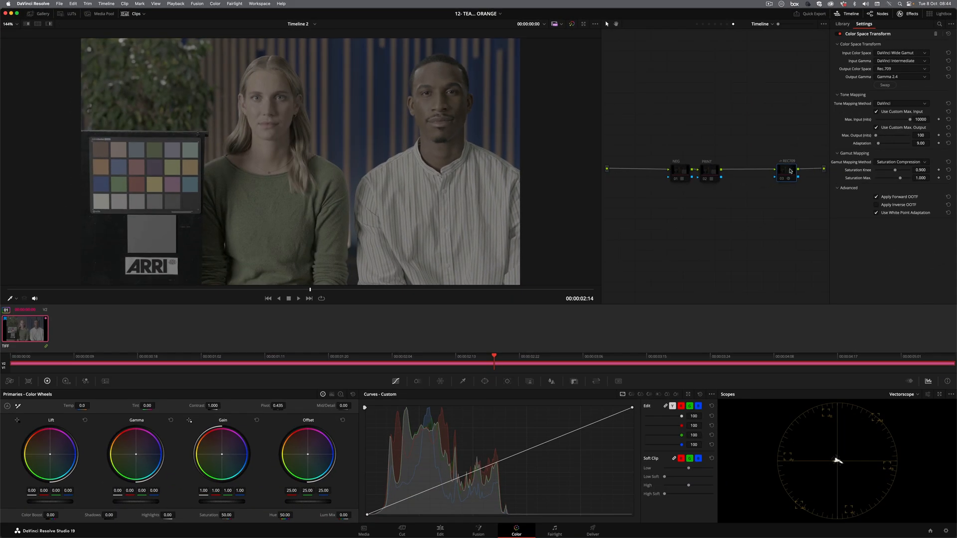
Toggle the timeline grade off and on, select REC709 CST, and add a node before NEG.
key("cmd+d")
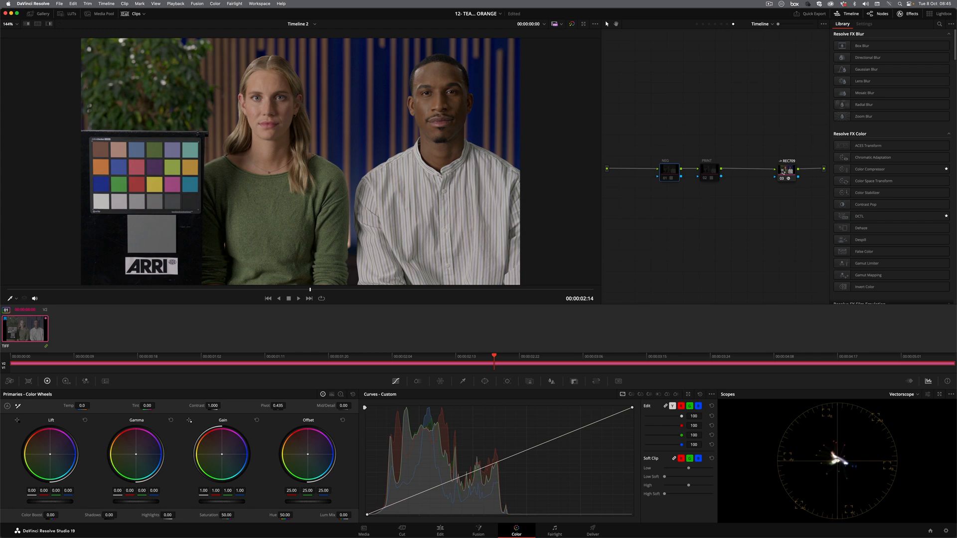
left_click(786, 169)
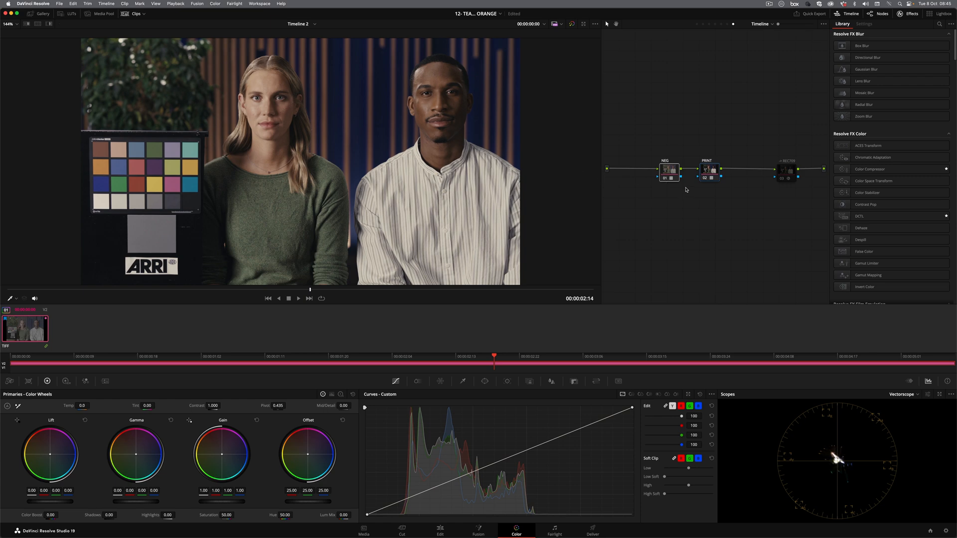
left_click(781, 171)
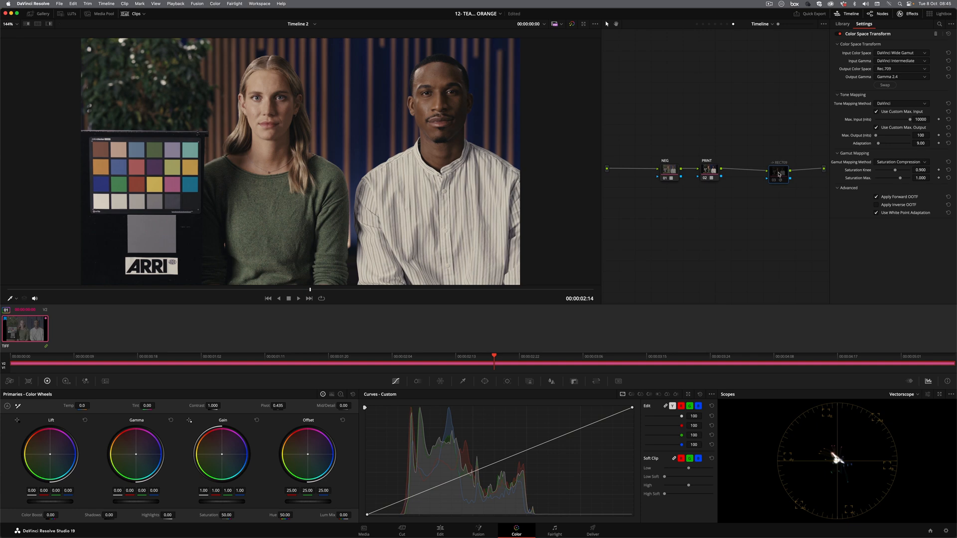
left_click(779, 173)
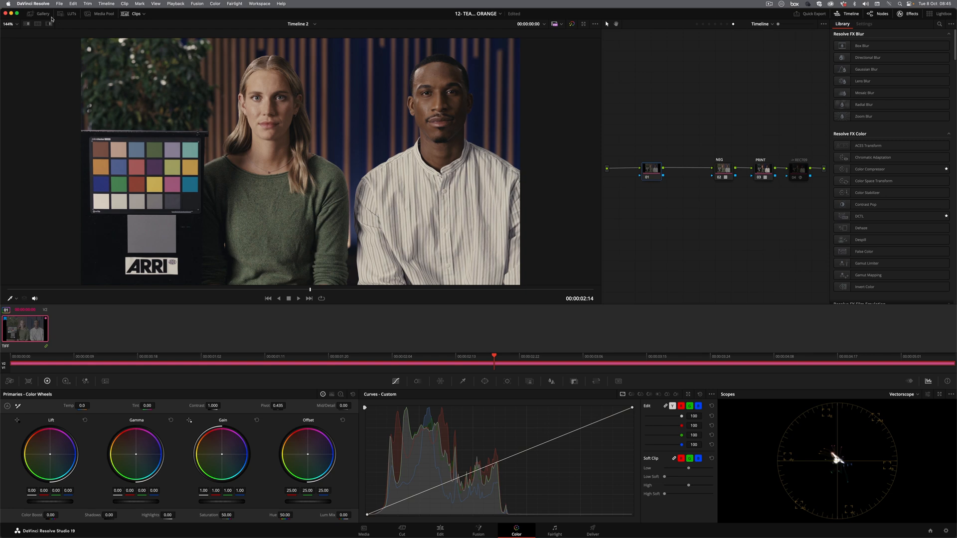
Open the stills Gallery showing the look albums and the Teal Orange still.
left_click(43, 13)
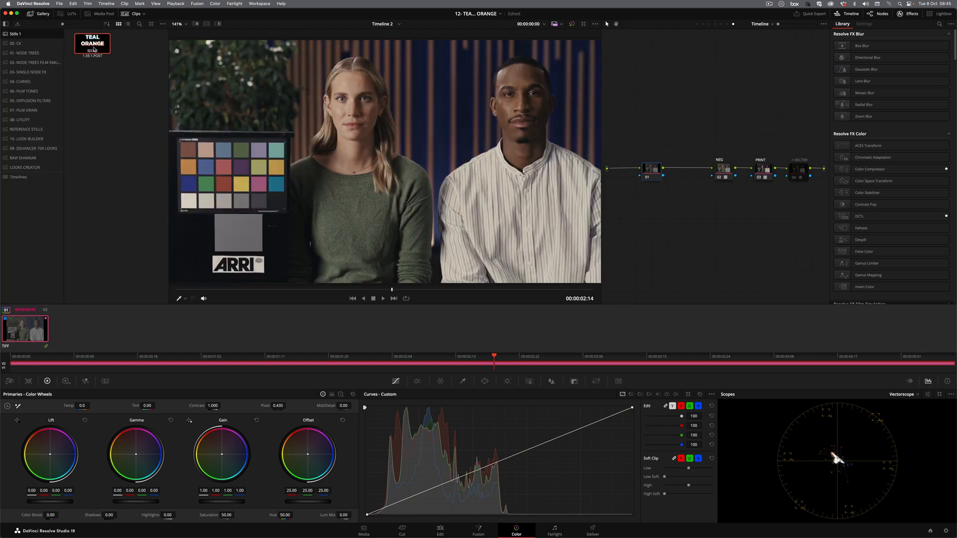
mouse_move(122, 45)
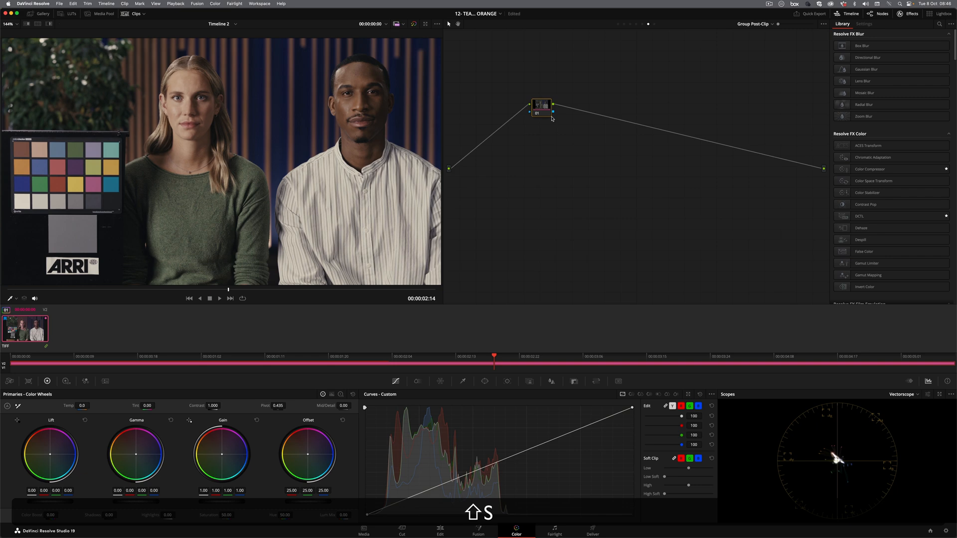
Apply the Teal Orange power grade to Group Post-Clip and inspect the Teal compressor.
left_click(43, 13)
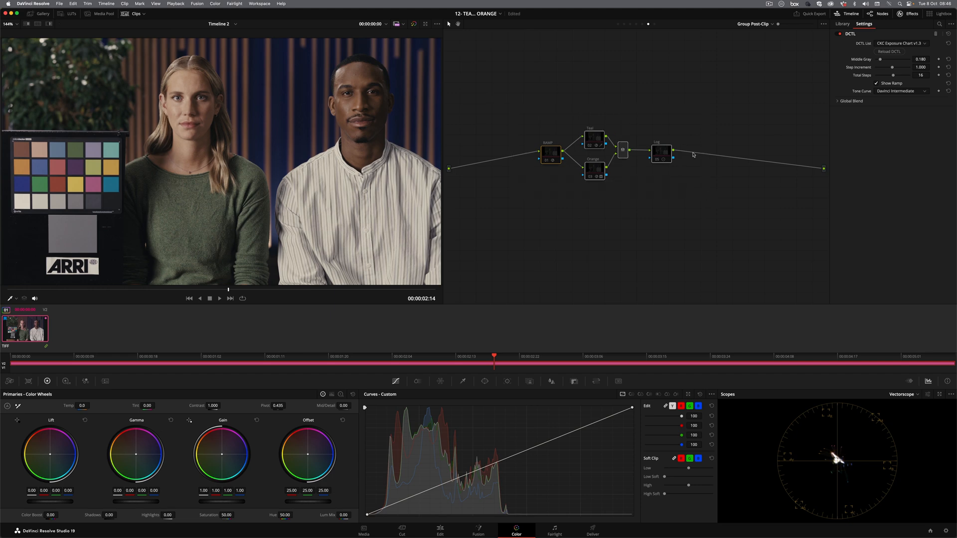
left_click(842, 24)
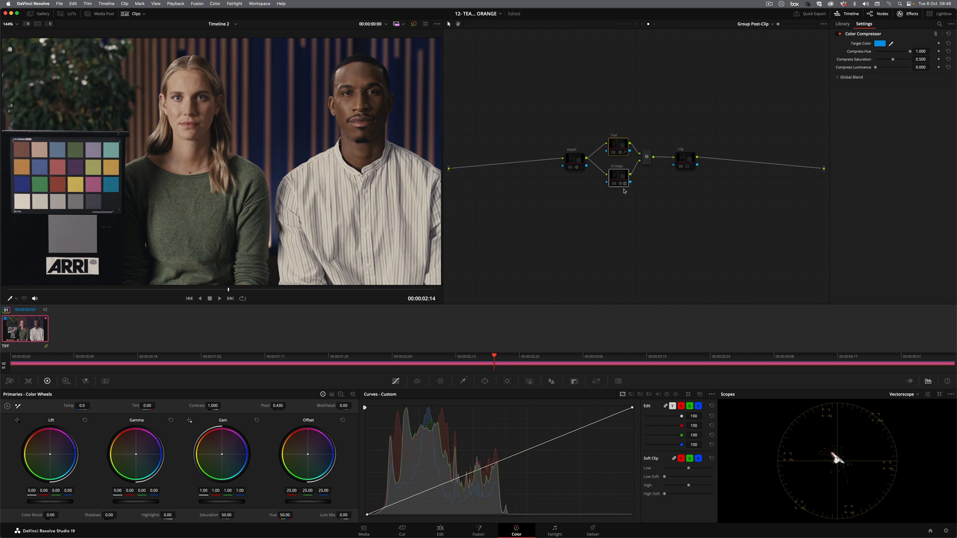
mouse_move(662, 240)
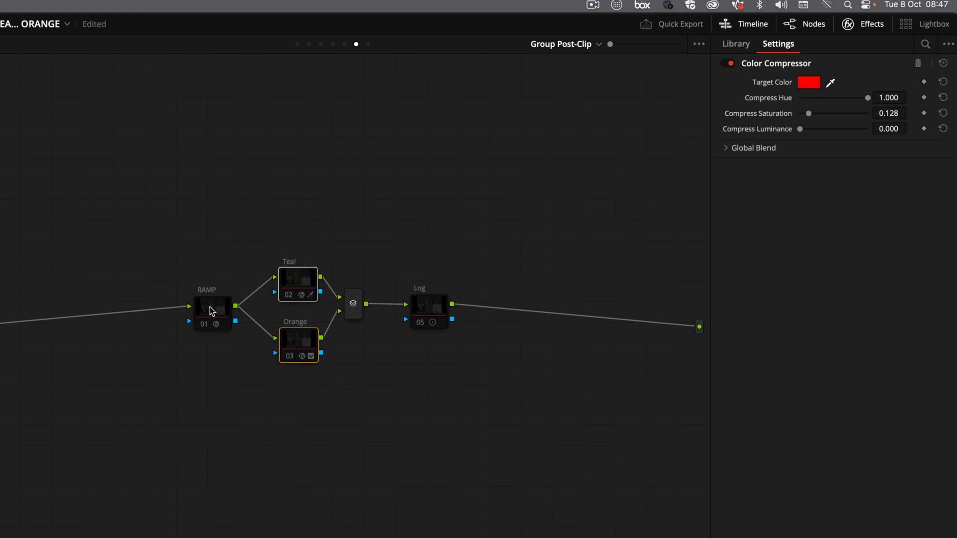
Review the Teal node, the RAMP exposure chart settings, then select the Orange node.
left_click(212, 308)
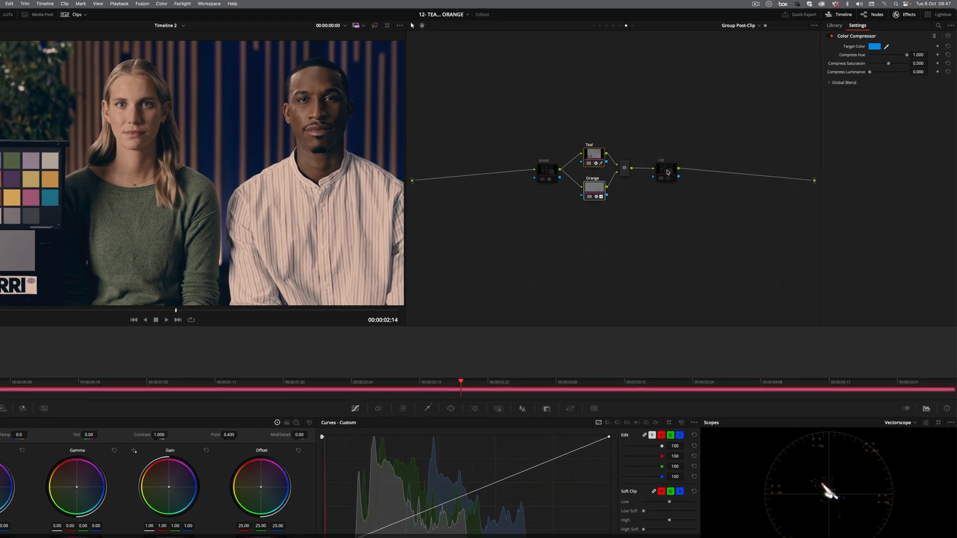
left_click(770, 37)
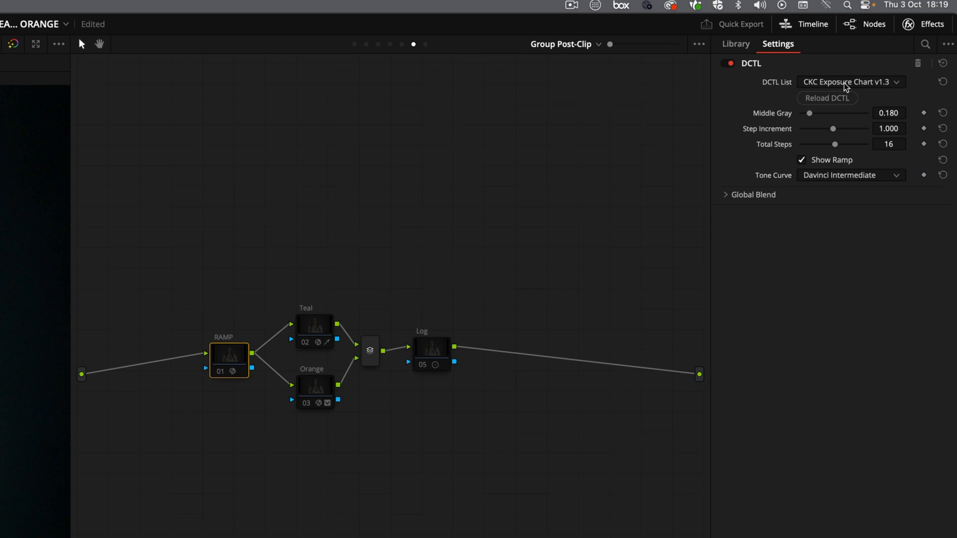
mouse_move(864, 89)
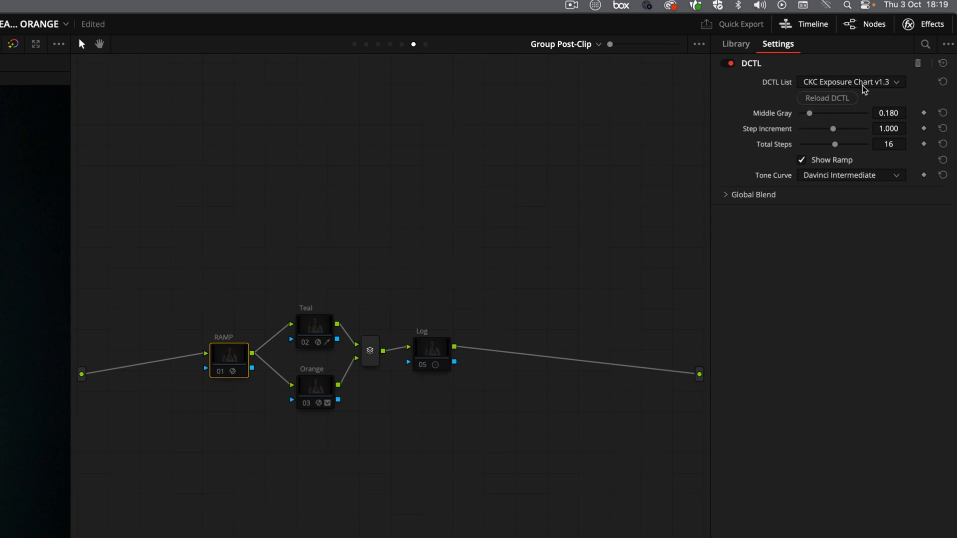
mouse_move(884, 95)
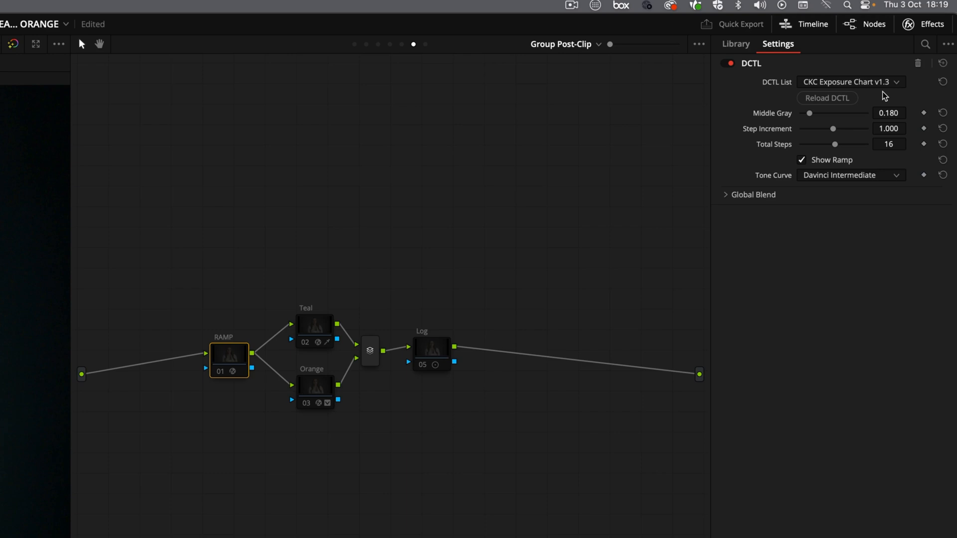
mouse_move(332, 326)
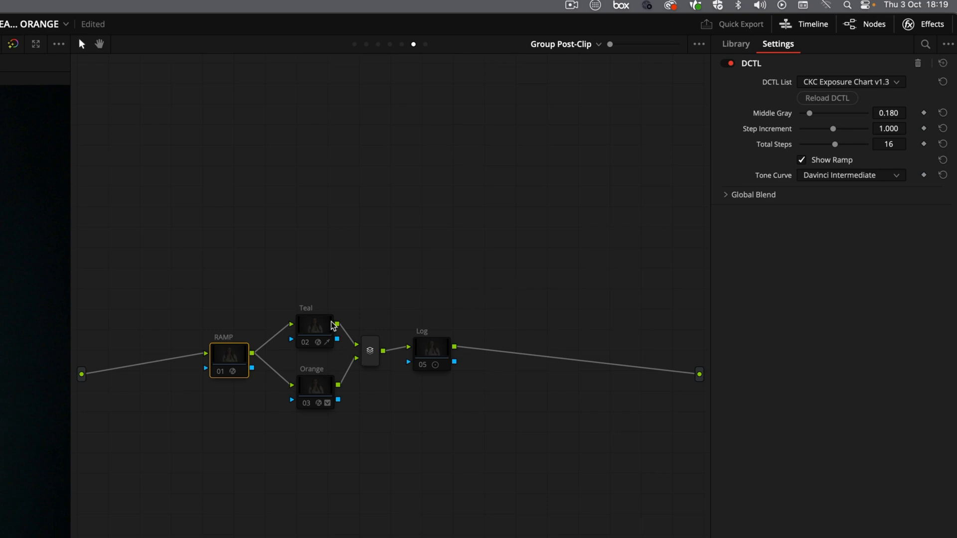
left_click(315, 325)
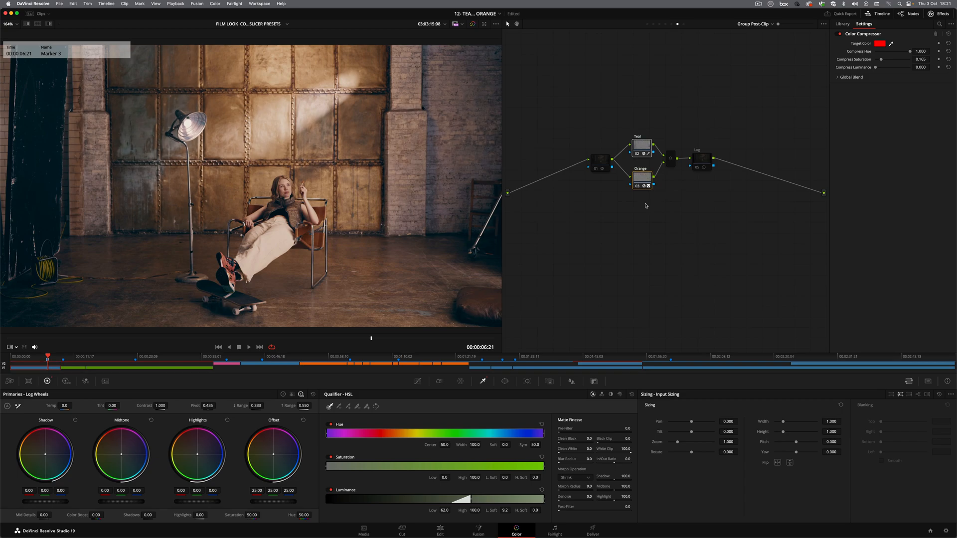
Jump to Marker 3 to preview the grade on the warehouse chair clip.
left_click(642, 146)
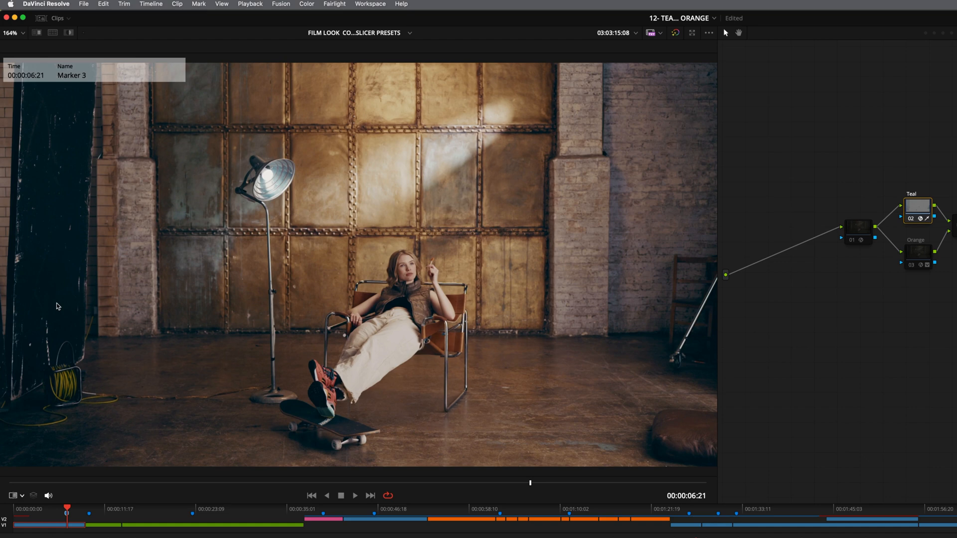
mouse_move(733, 341)
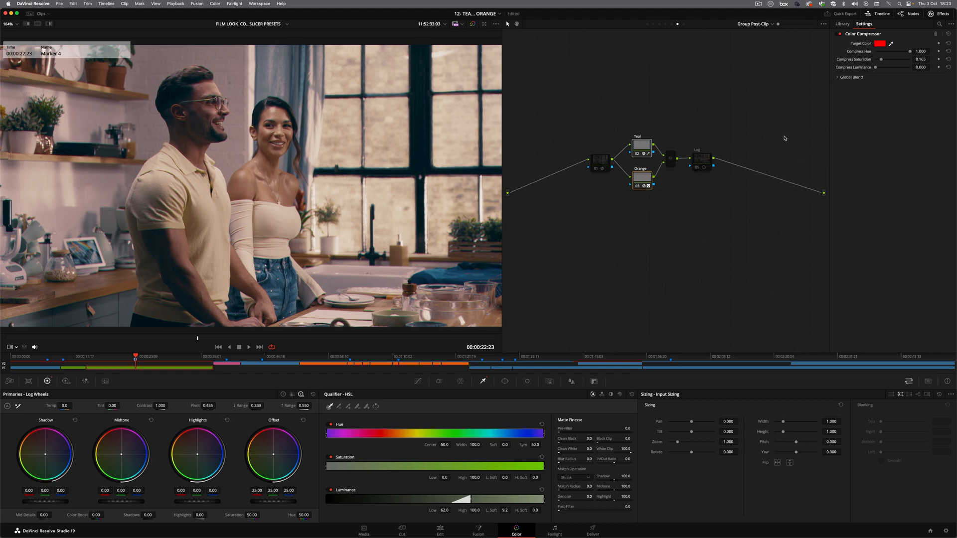
left_click(642, 177)
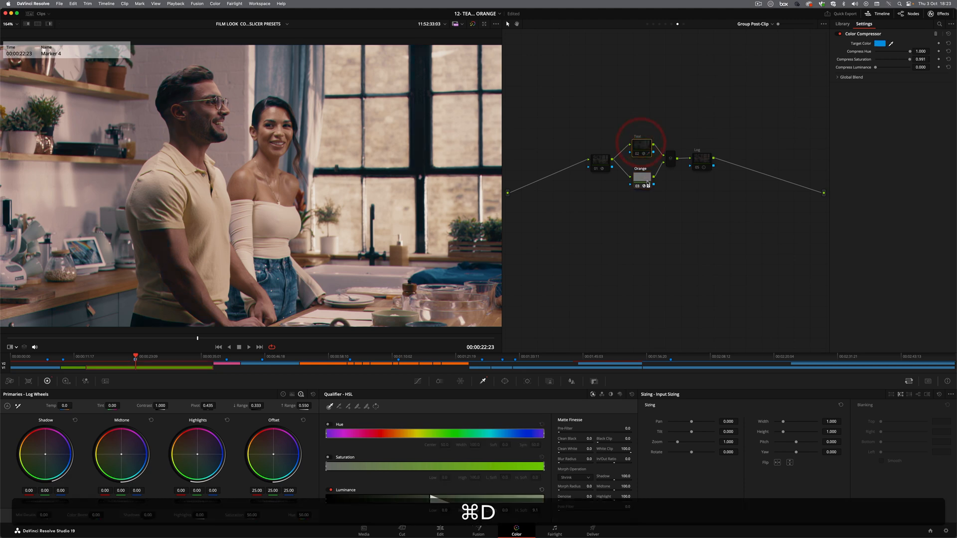
left_click(642, 178)
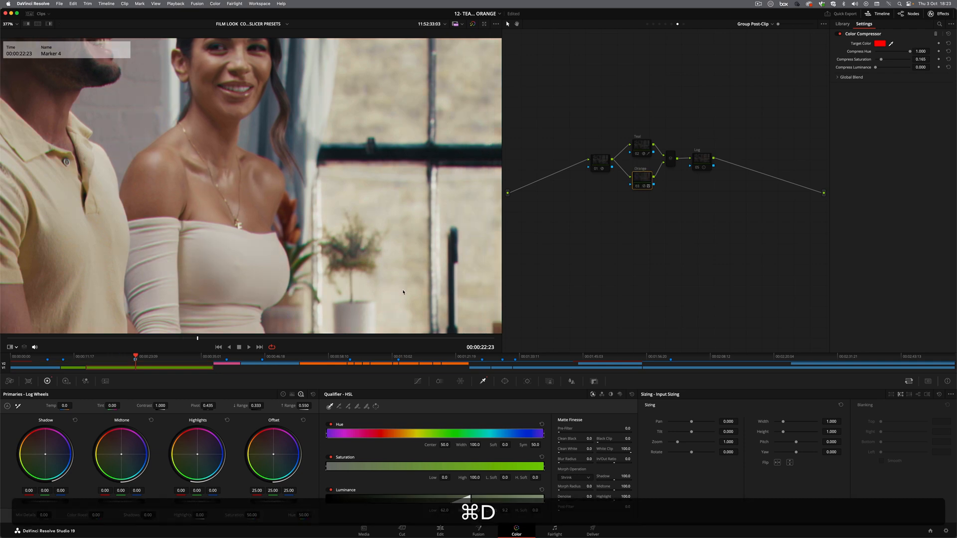
left_click(641, 177)
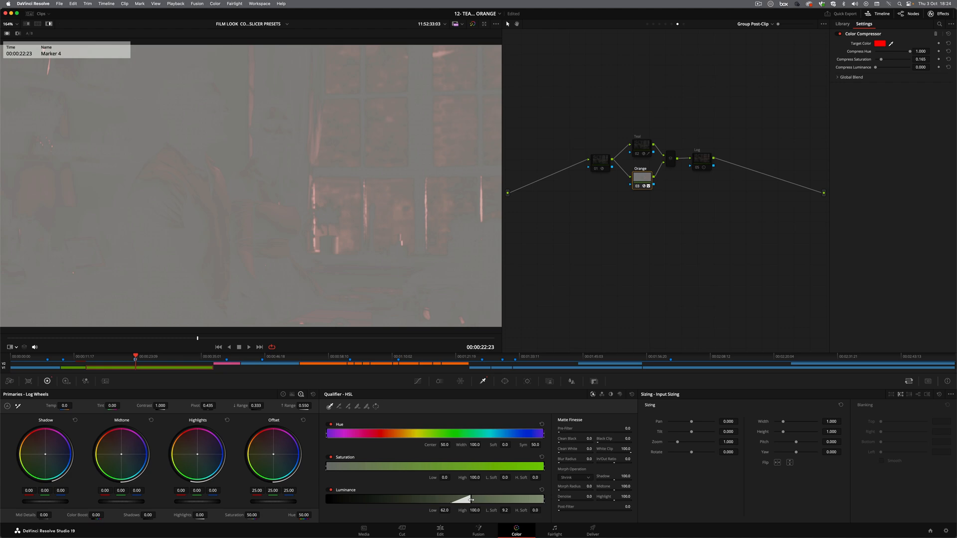
Drag the Orange qualifier's luminance low handle to about 63.3.
left_click_drag(473, 500, 470, 500)
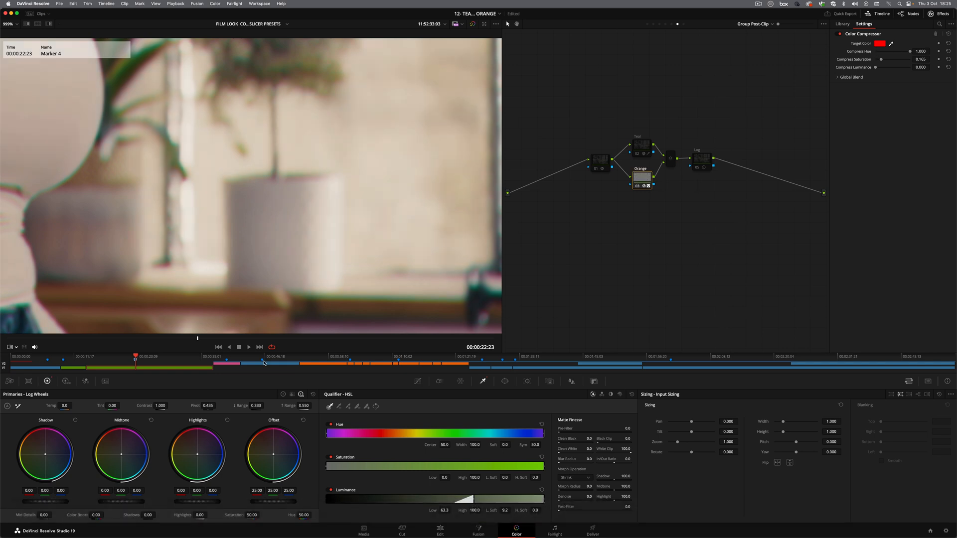
Compare the Orange node off and on, then set Compress Saturation to 0.550.
key("cmd+d")
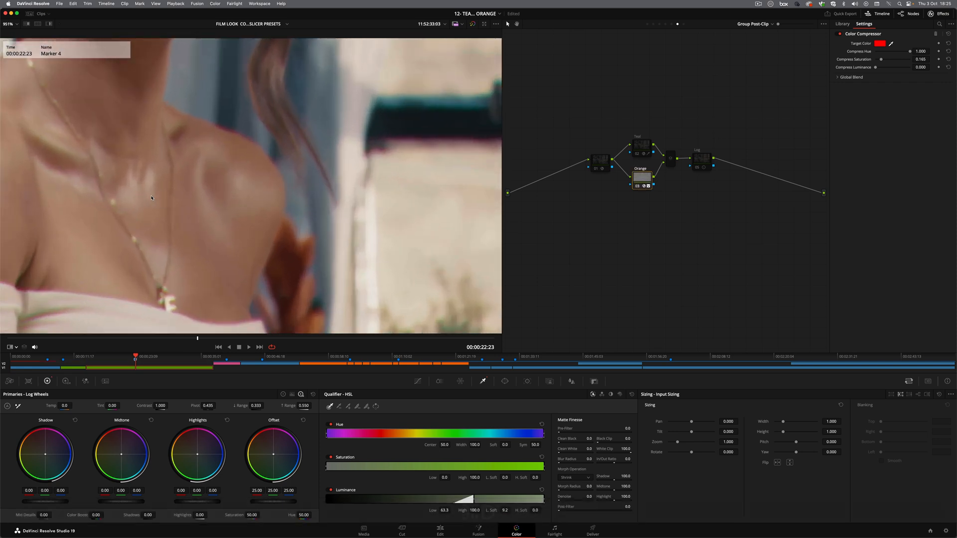
key("cmd+d")
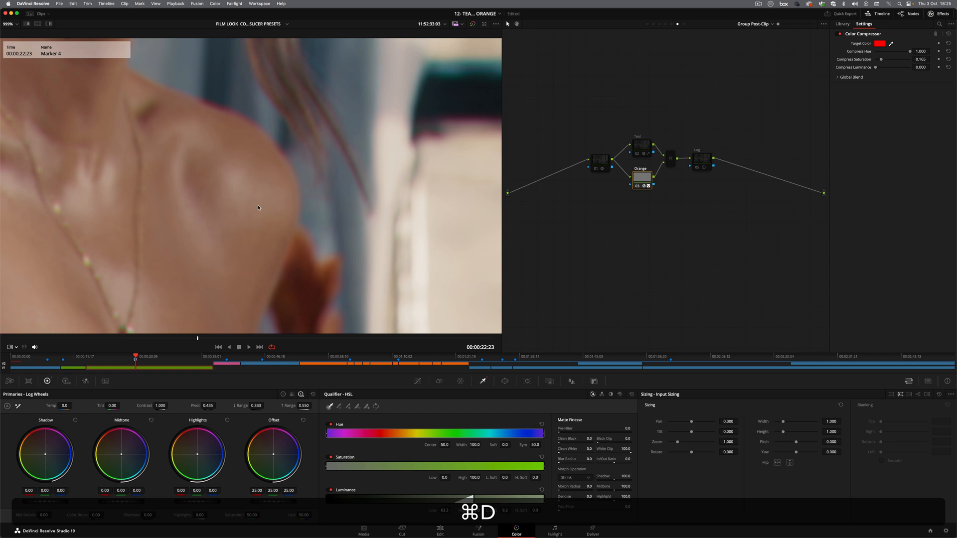
mouse_move(214, 256)
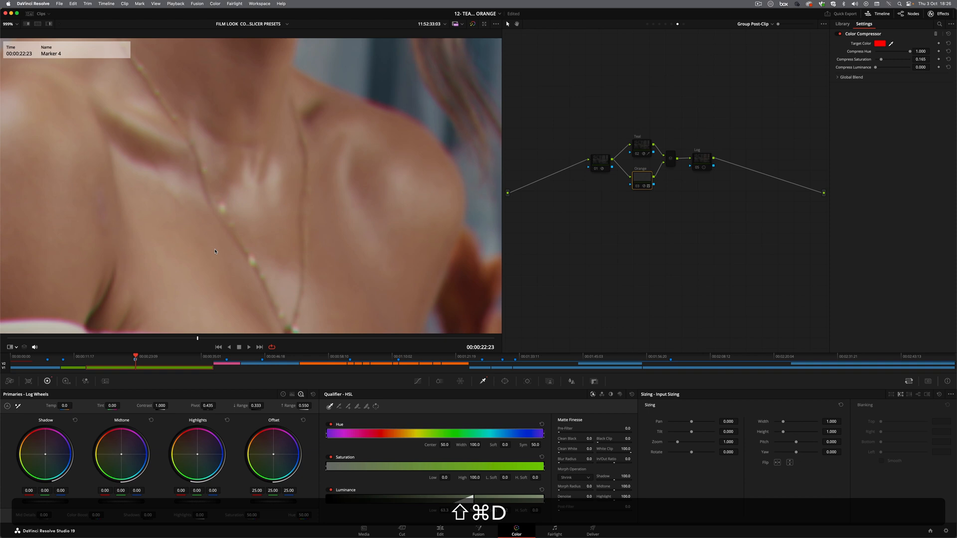
left_click(642, 178)
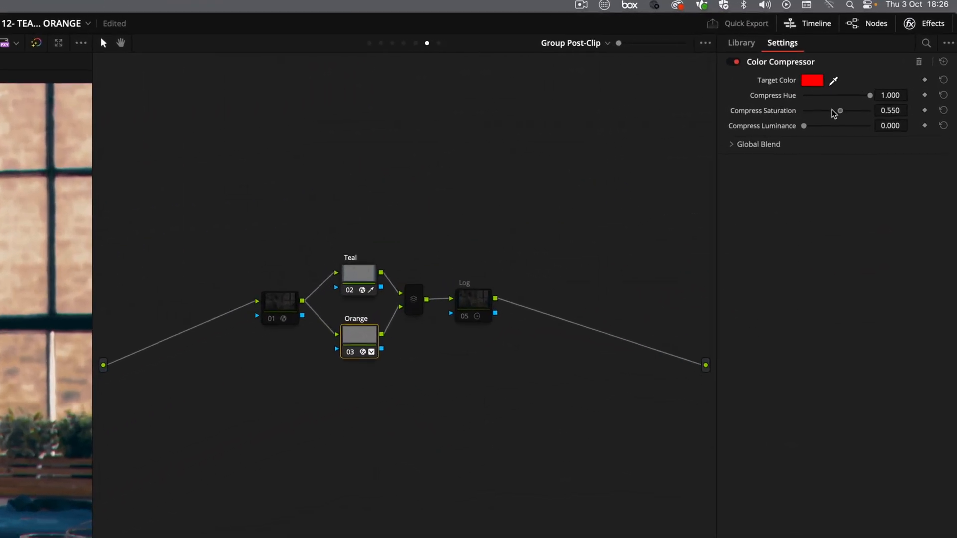
left_click_drag(840, 111, 862, 111)
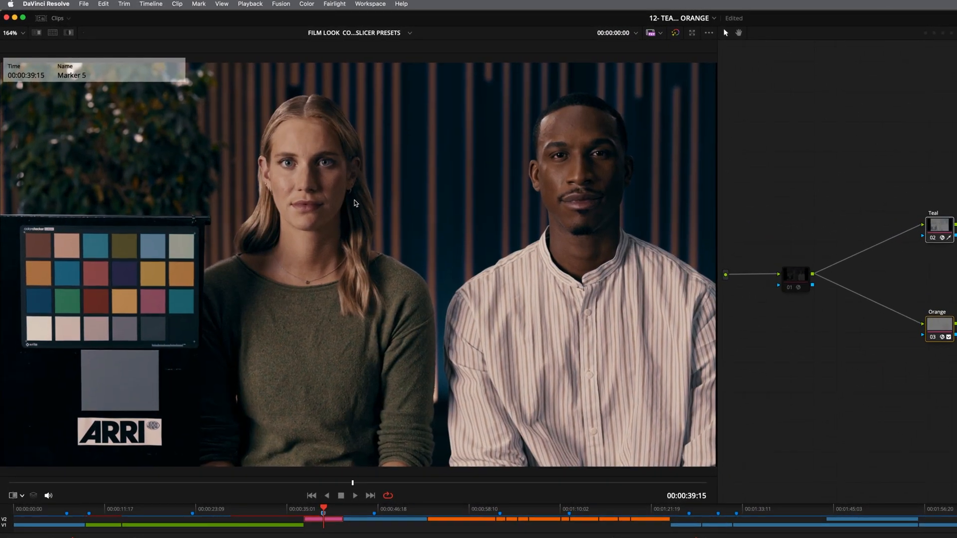
mouse_move(573, 401)
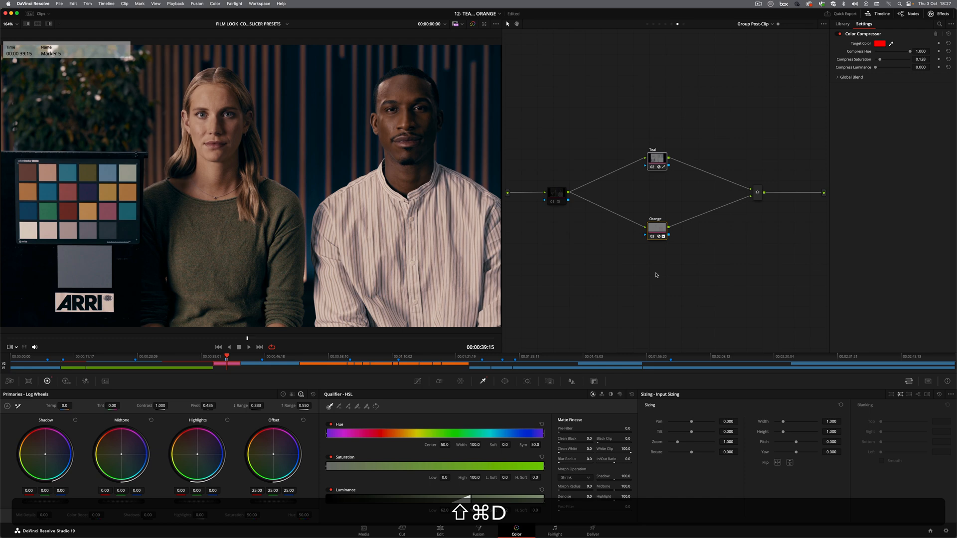
Select the Teal node on the two-person ARRI chart interview clip.
left_click(658, 229)
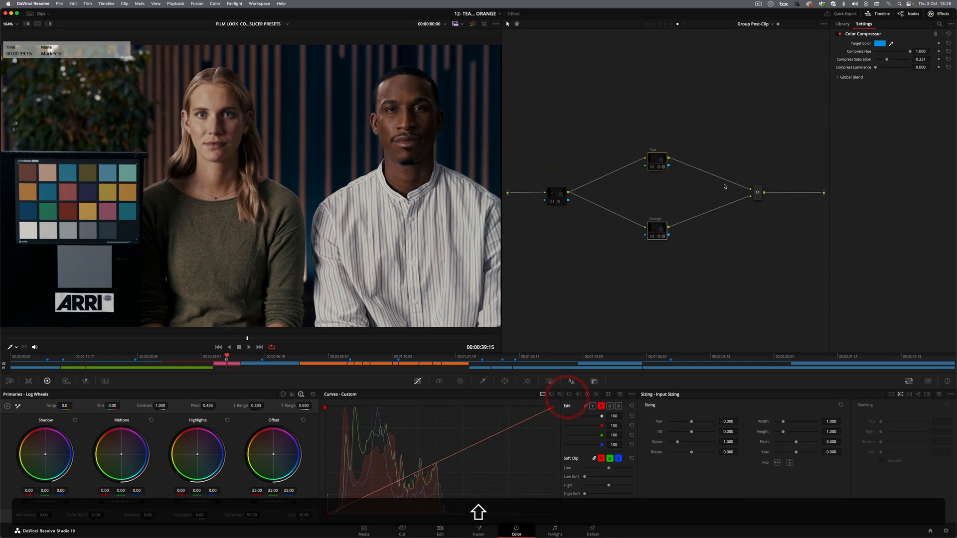
From the Effects Library, add a serial node after the Teal/Orange mix, then undo to compare.
left_click(843, 24)
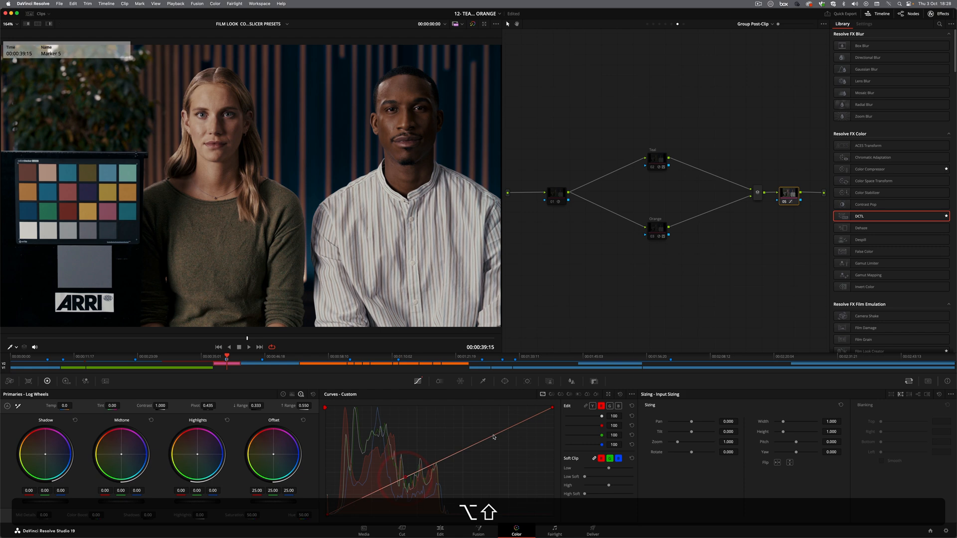
left_click(493, 427)
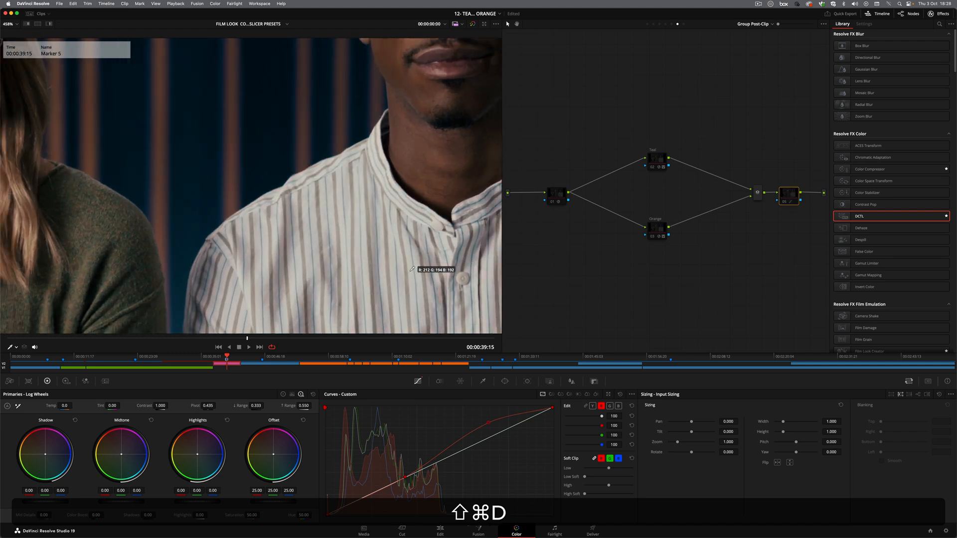
key("cmd+z")
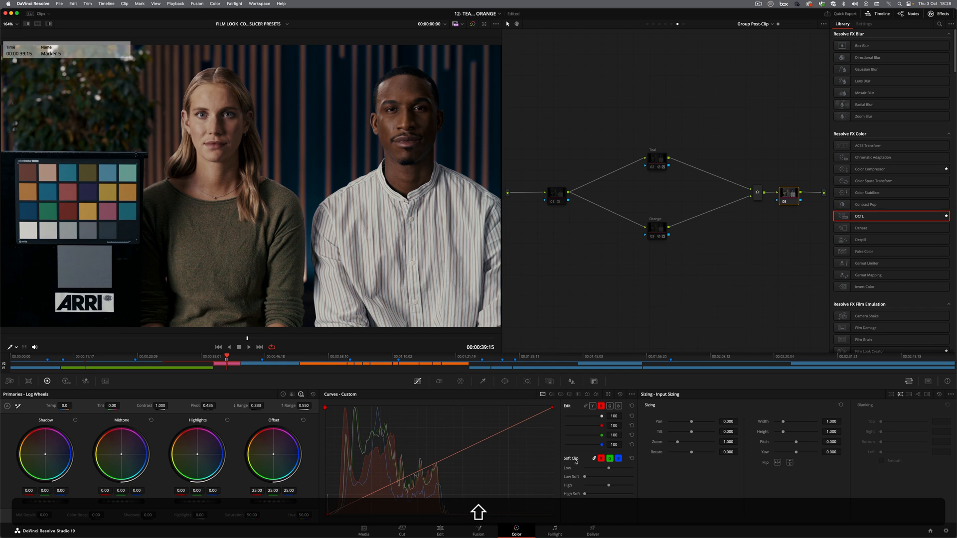
mouse_move(530, 420)
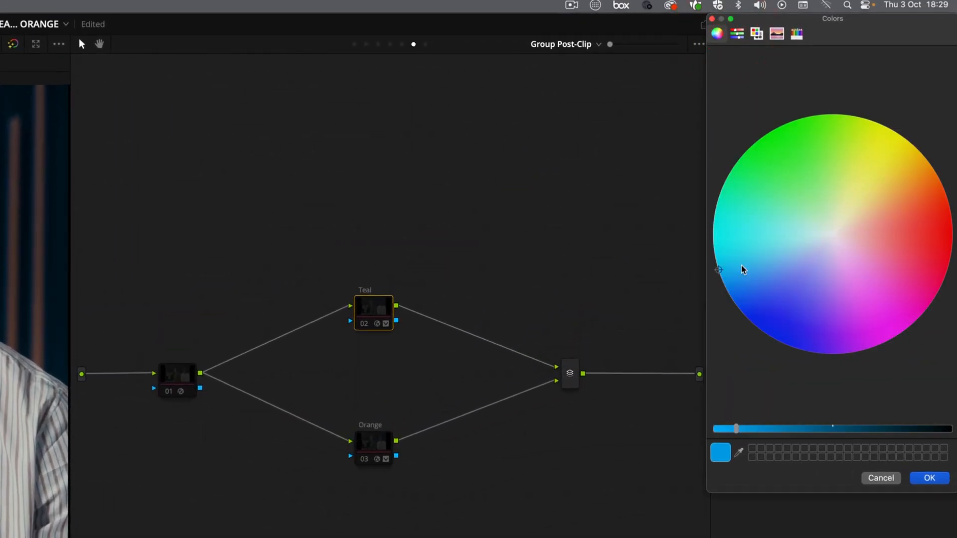
Keep Teal's target colour at RGB 0/146/226 (0092E2), then check Orange and return to Teal.
left_click(823, 57)
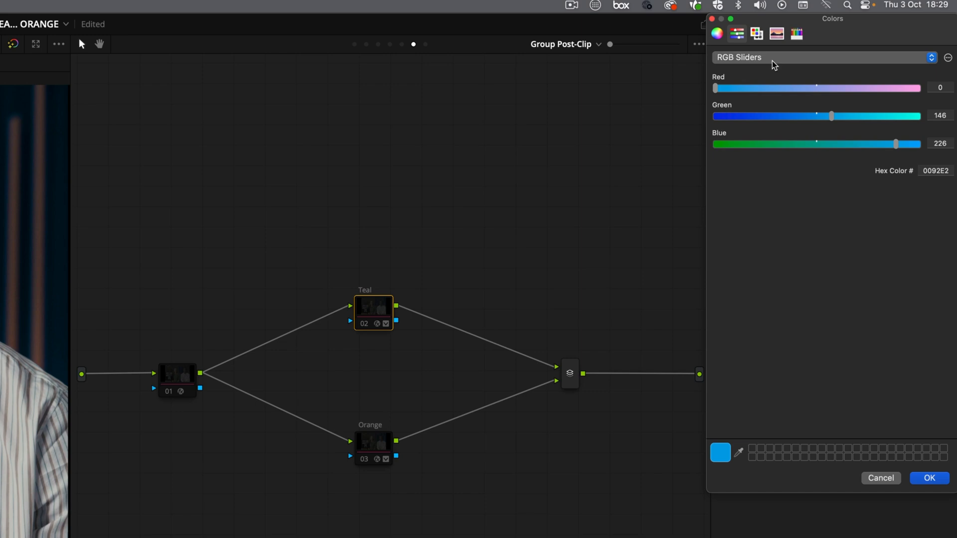
left_click(929, 478)
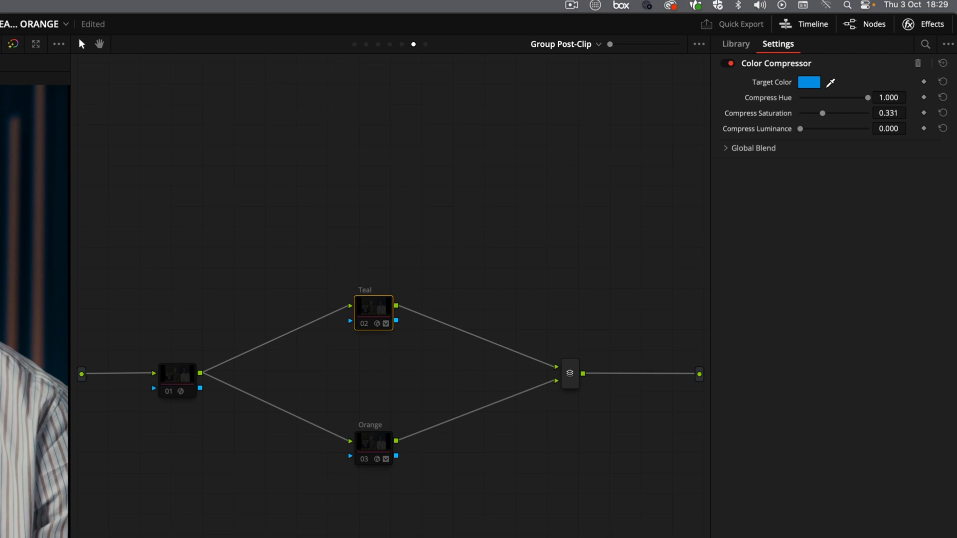
mouse_move(424, 349)
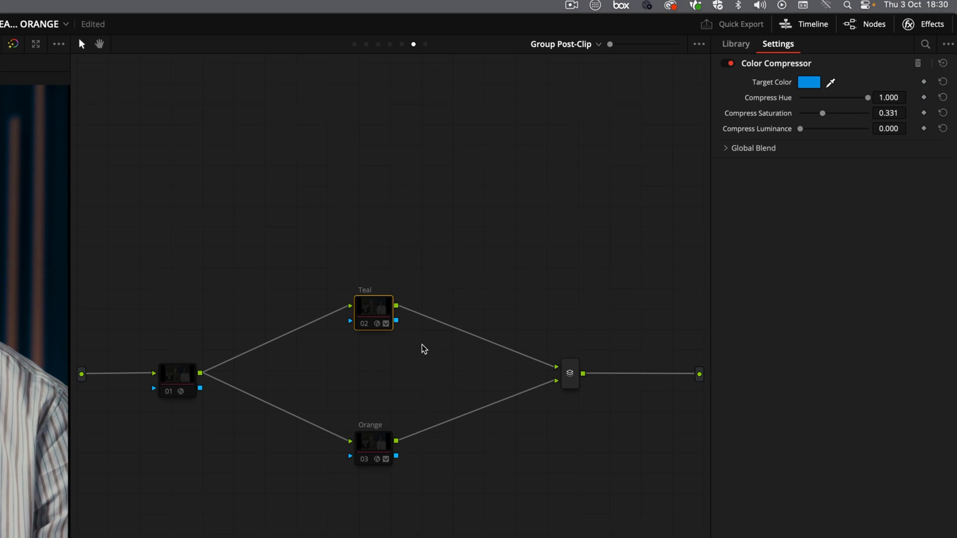
left_click(373, 443)
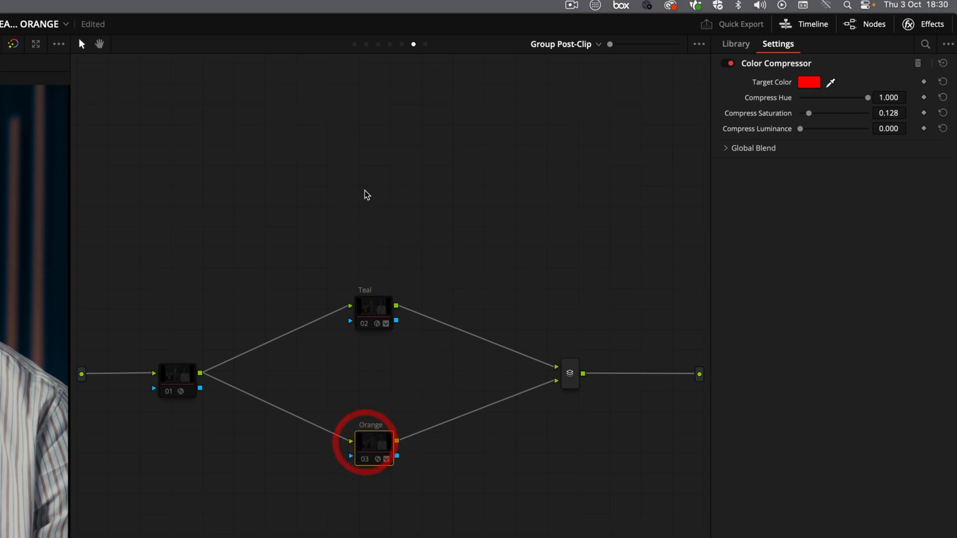
left_click(373, 308)
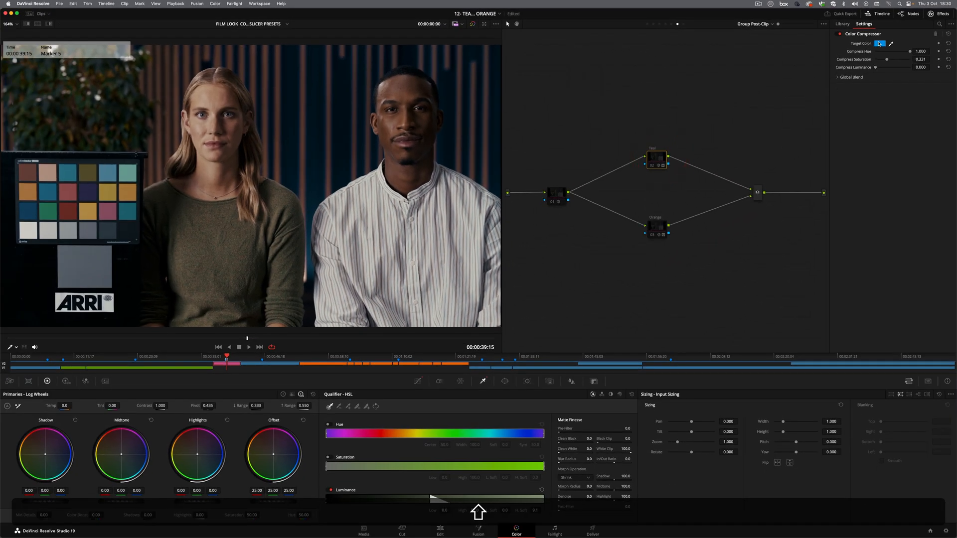
Load the man-on-leather-sofa interview clip from the timeline thumbnails.
left_click(656, 228)
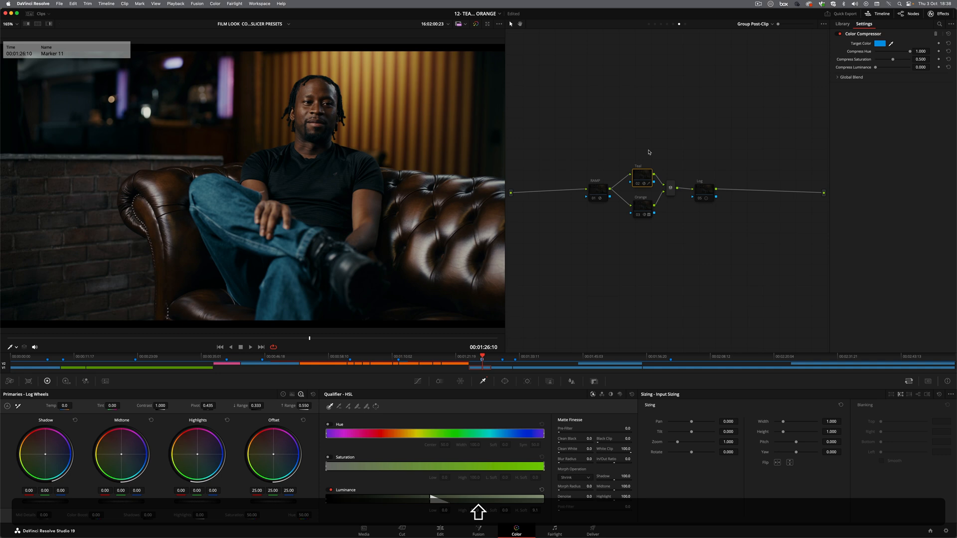
left_click(646, 144)
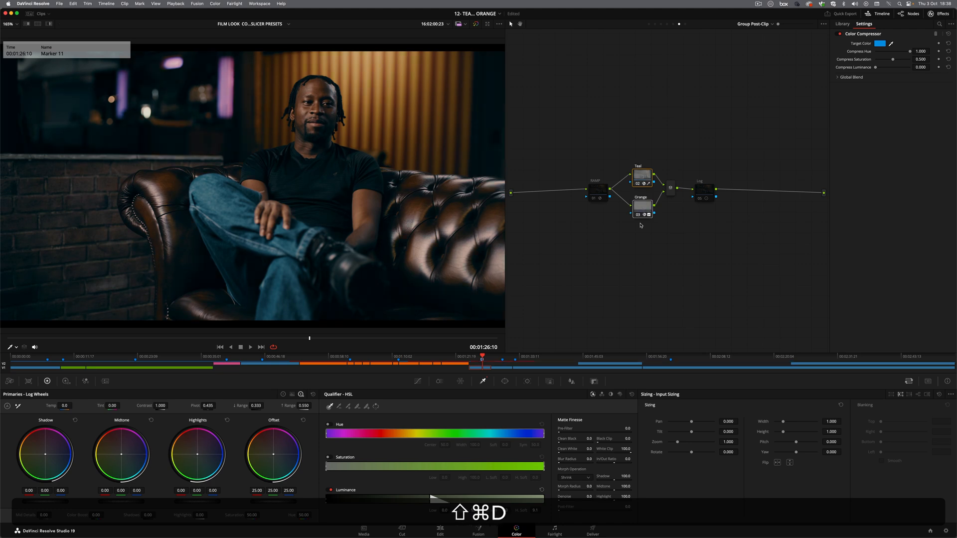
left_click(842, 24)
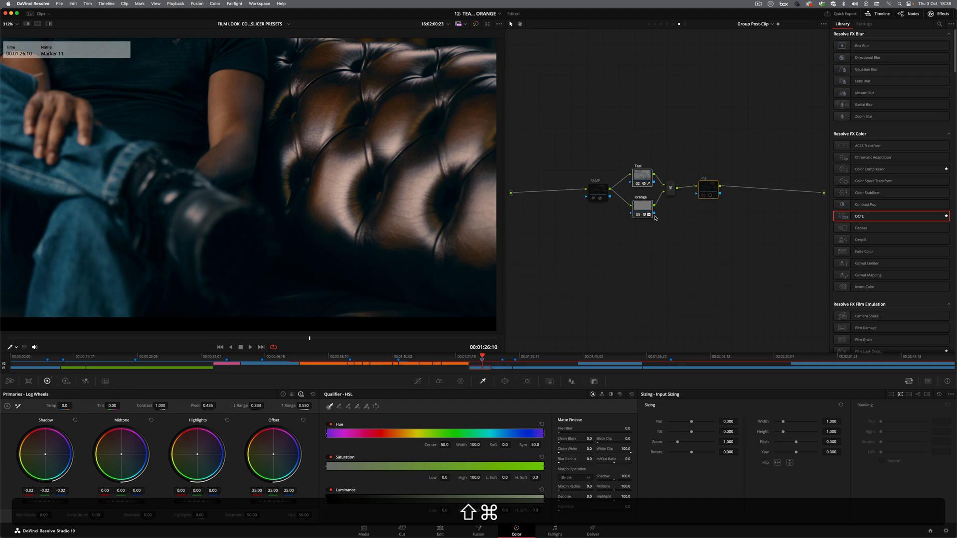
left_click(642, 206)
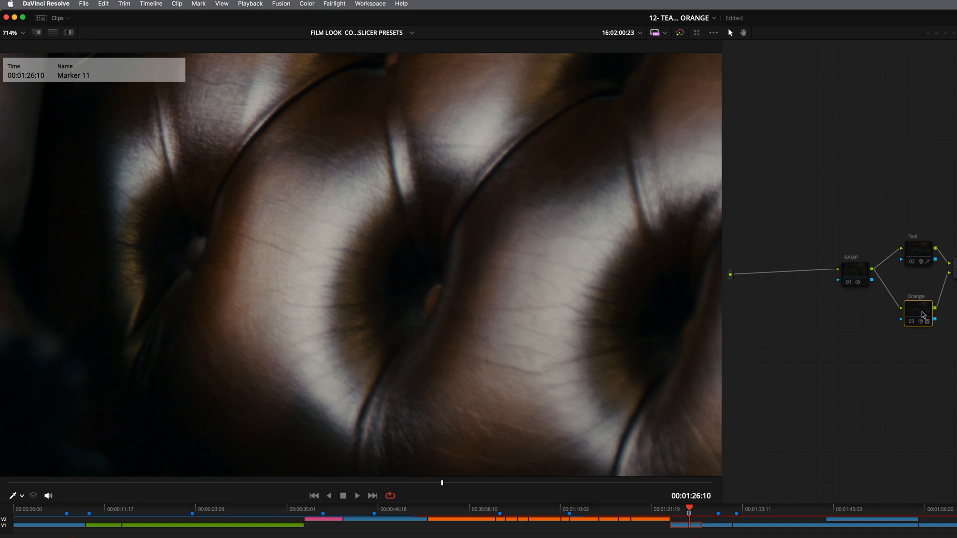
left_click(921, 321)
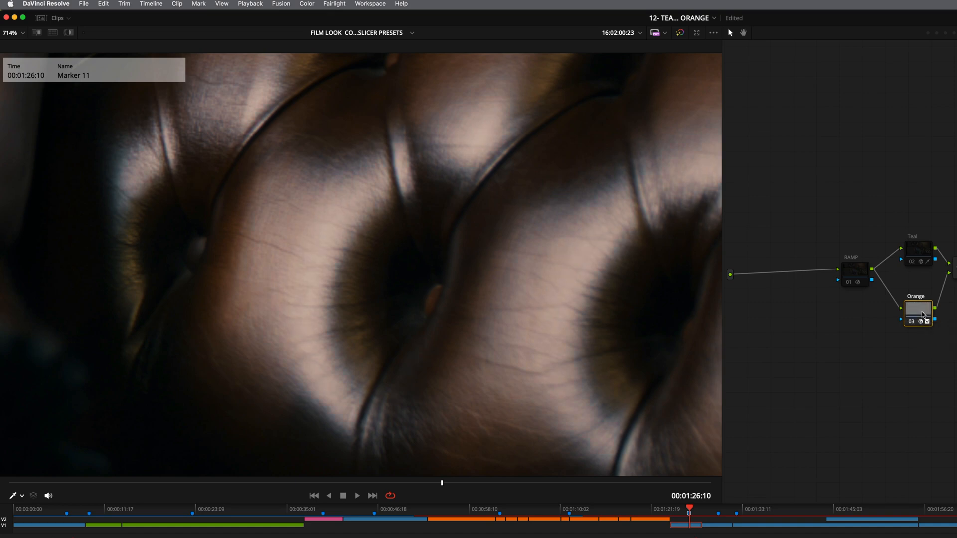
left_click(919, 250)
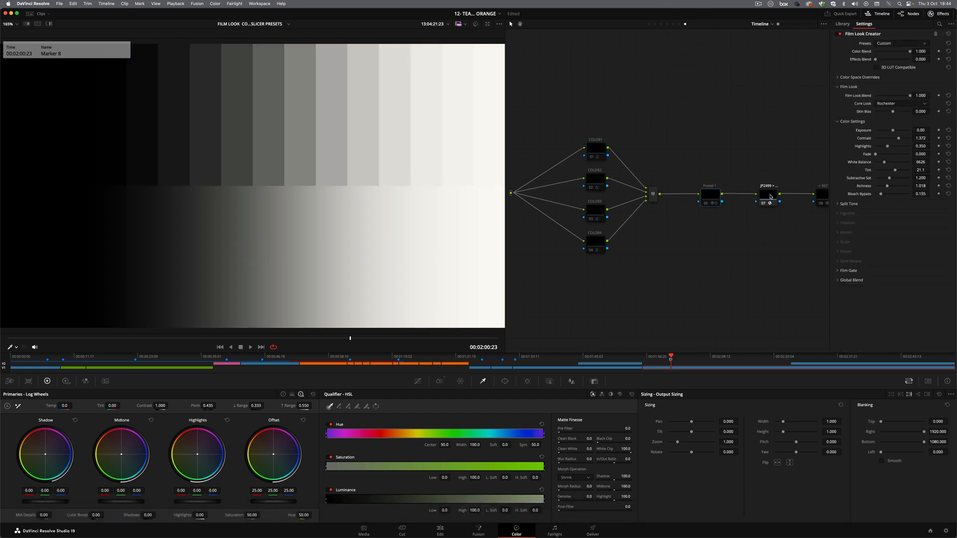
Select the Teal node to show its Color Compressor settings, saturation 0.500.
left_click(769, 197)
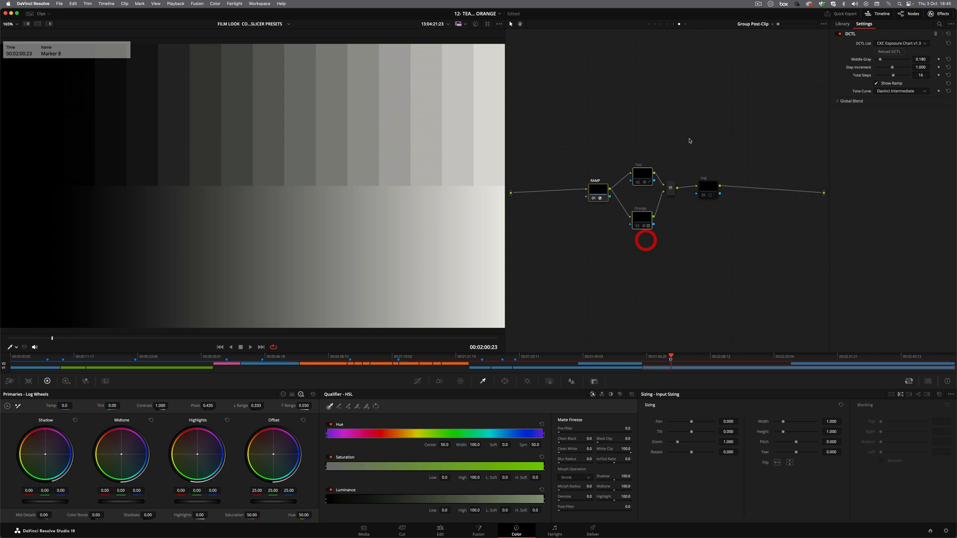
left_click(642, 174)
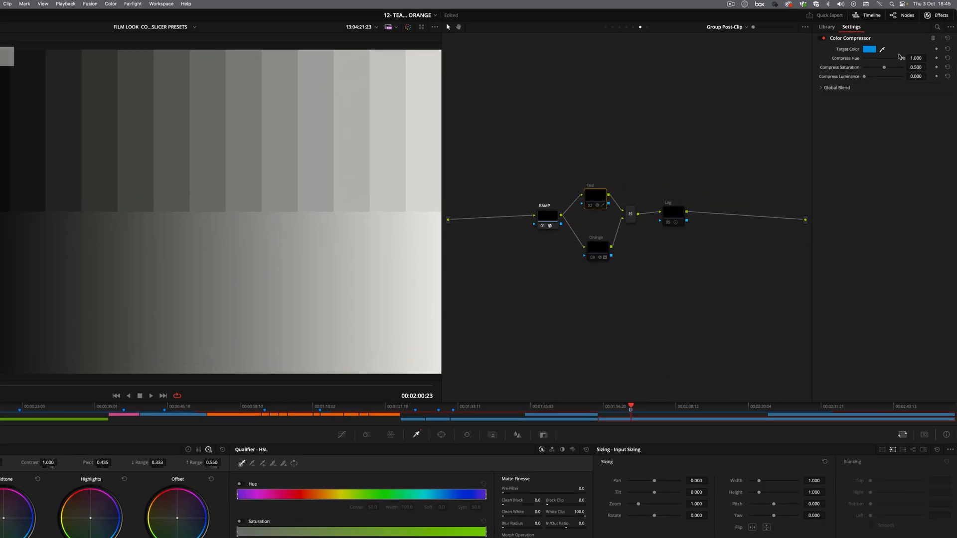
Cap Teal's luminance qualifier around High 51, Soft 9.1, undoing a brighter extension.
left_click(869, 48)
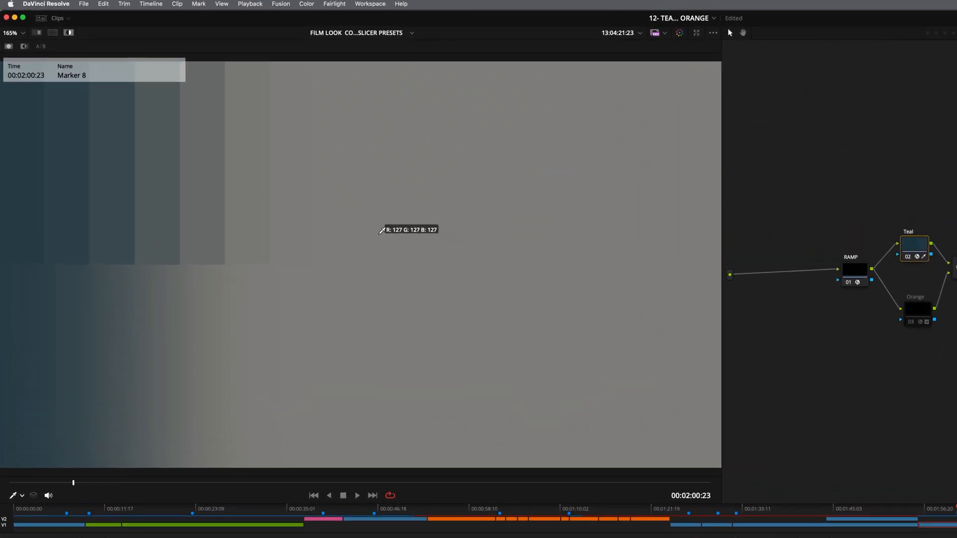
mouse_move(270, 220)
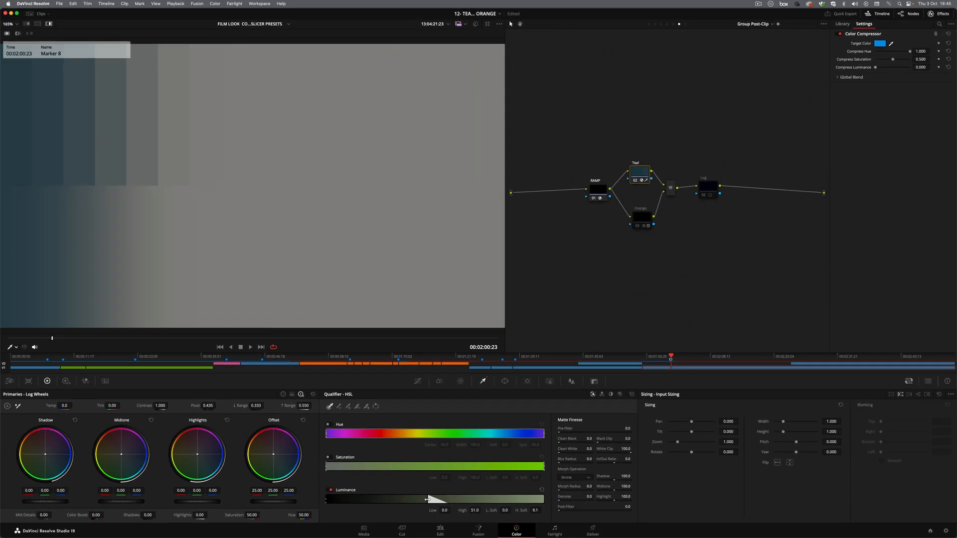
left_click_drag(427, 498, 437, 498)
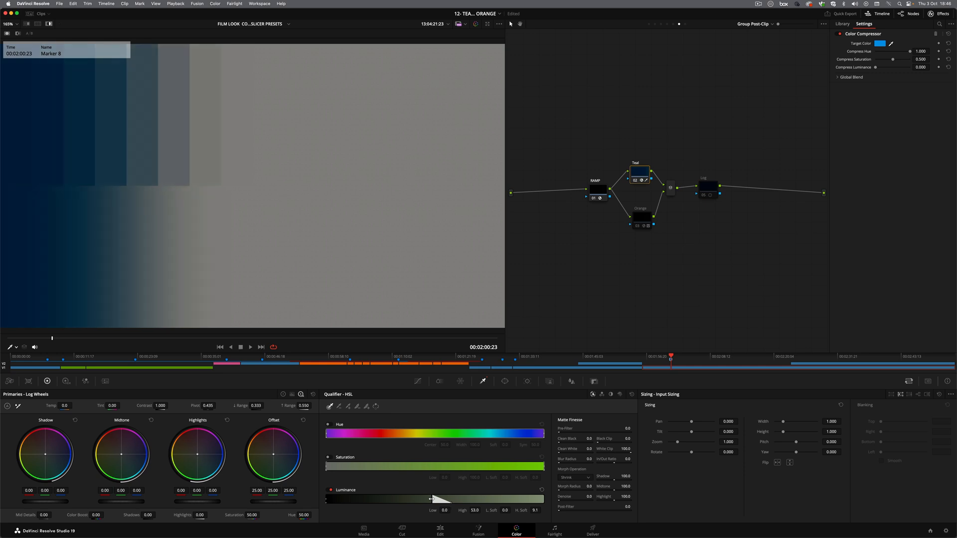
key("cmd+z")
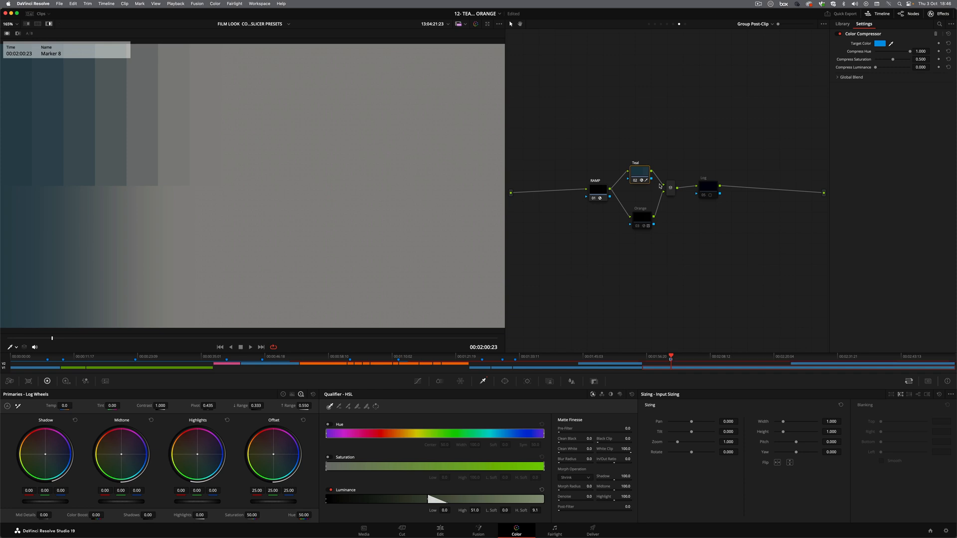
left_click(640, 173)
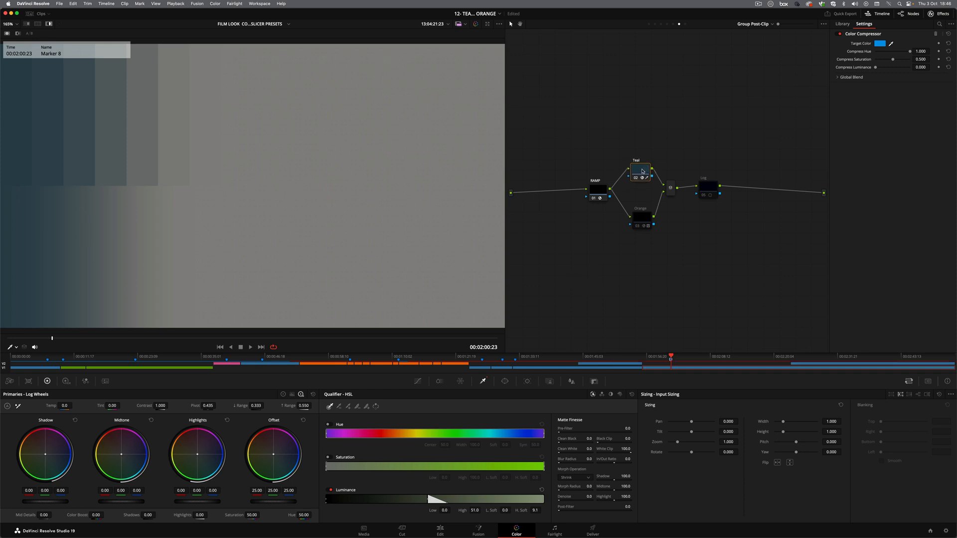
mouse_move(641, 173)
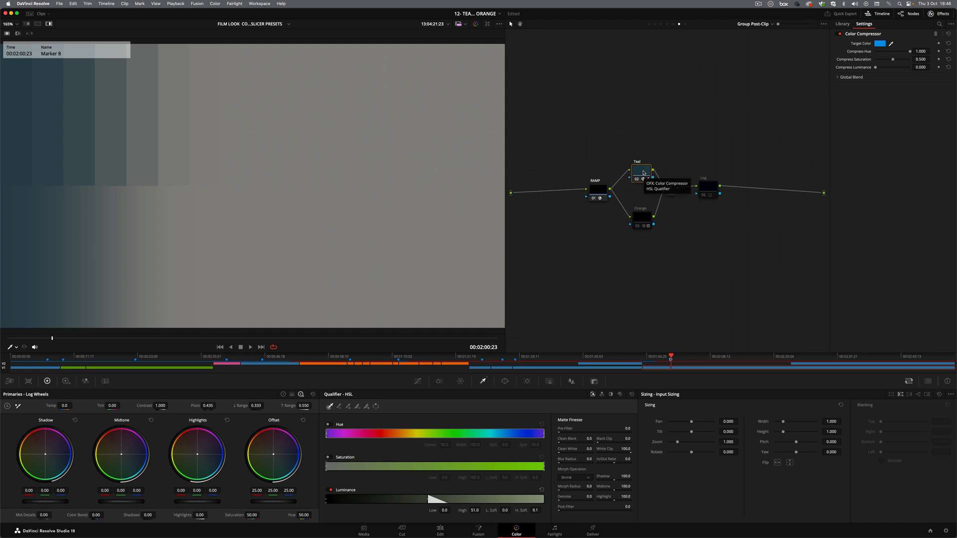
Select the Orange node to check highlights, then bypass the teal and orange nodes.
left_click(641, 218)
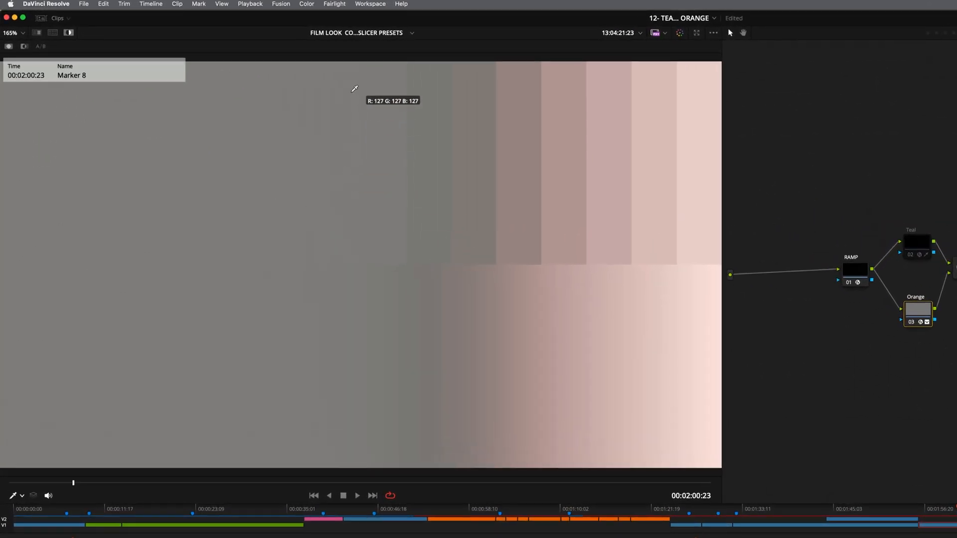
mouse_move(614, 342)
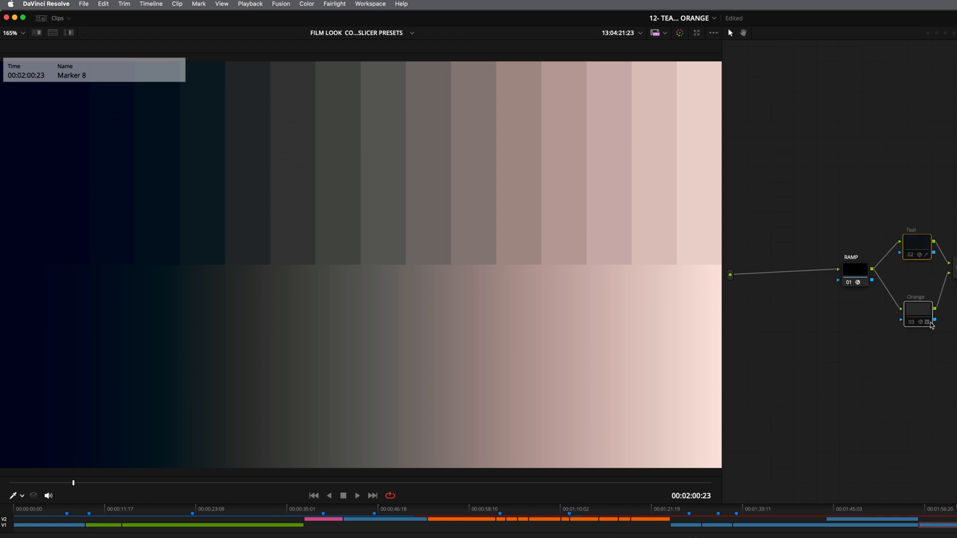
left_click(928, 323)
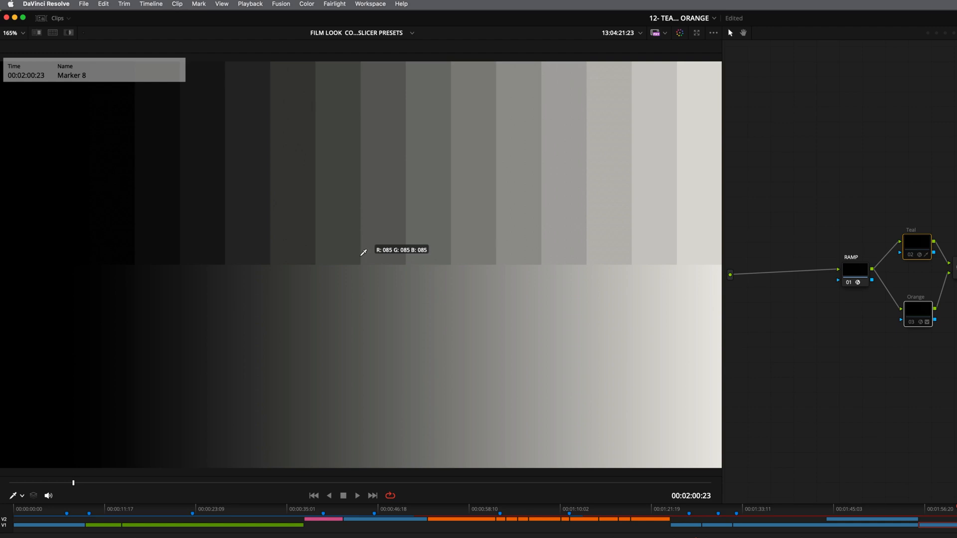
mouse_move(371, 198)
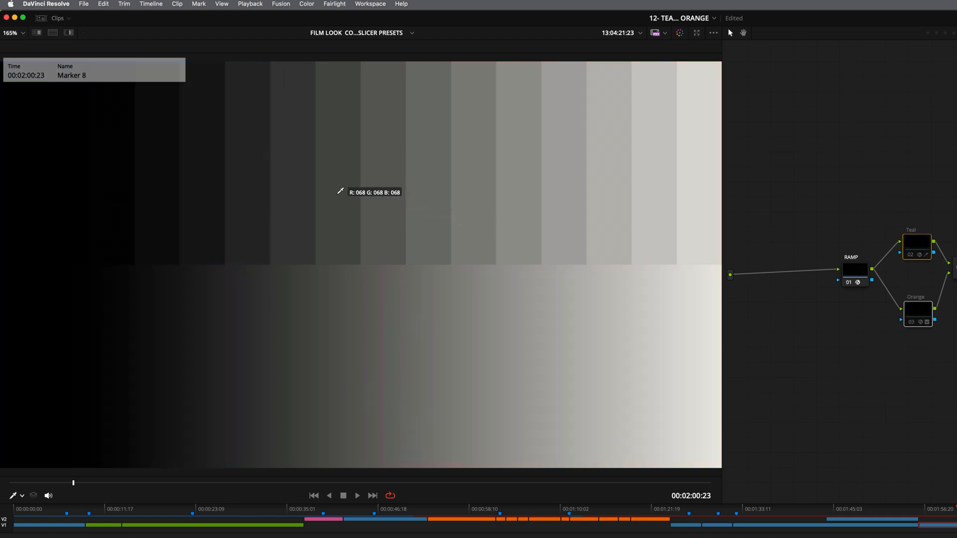
mouse_move(361, 190)
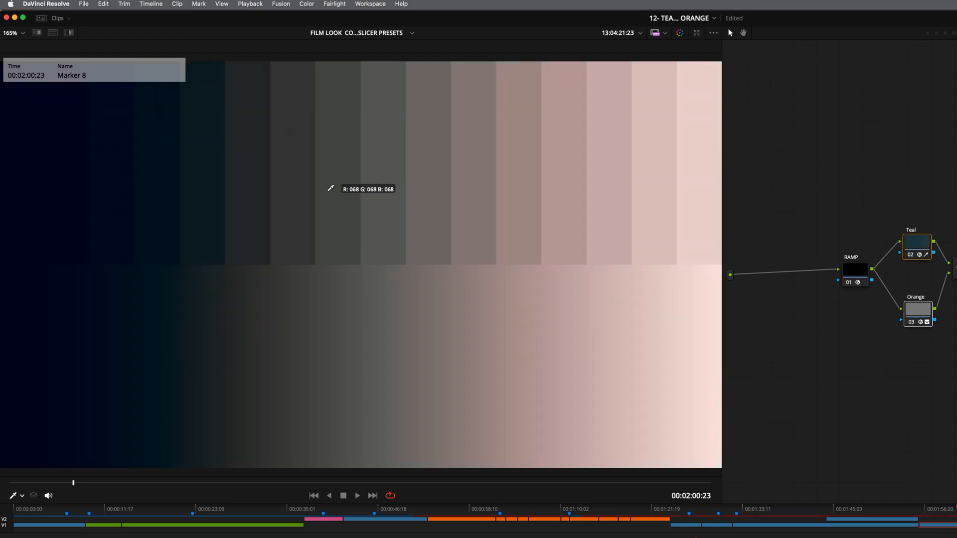
mouse_move(323, 188)
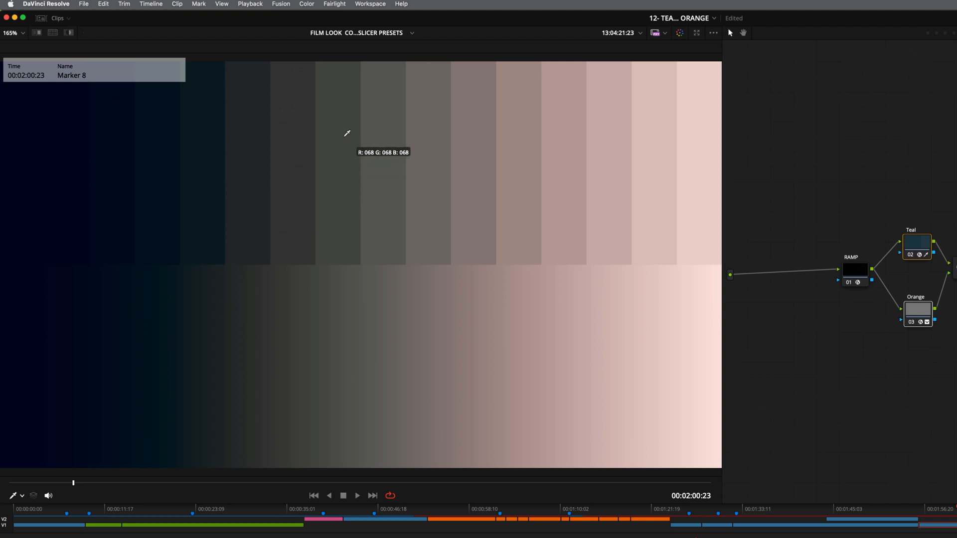
mouse_move(342, 172)
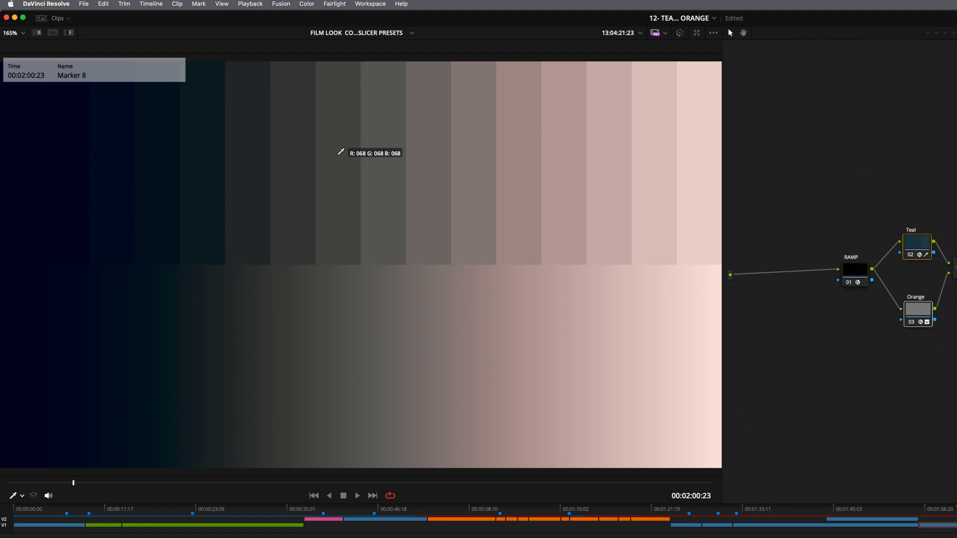
mouse_move(327, 166)
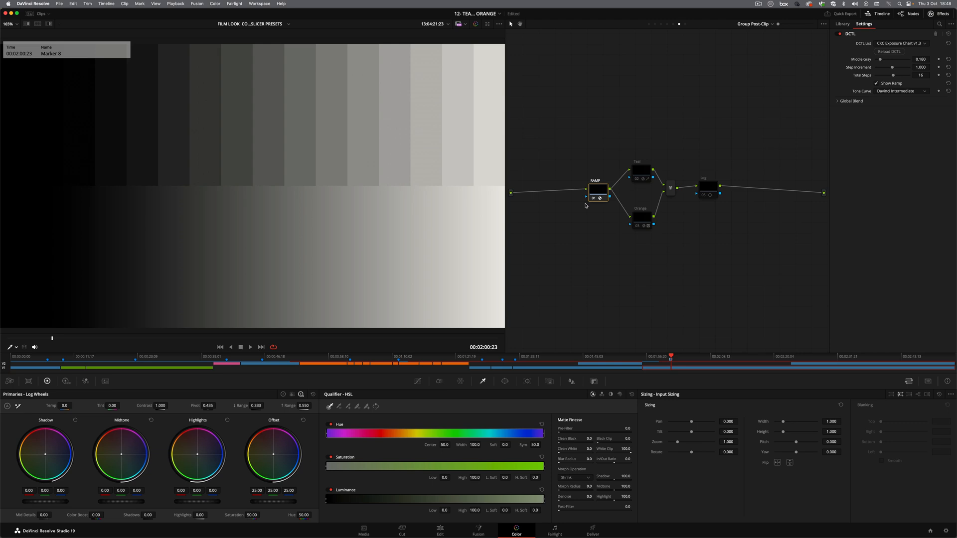
left_click(598, 191)
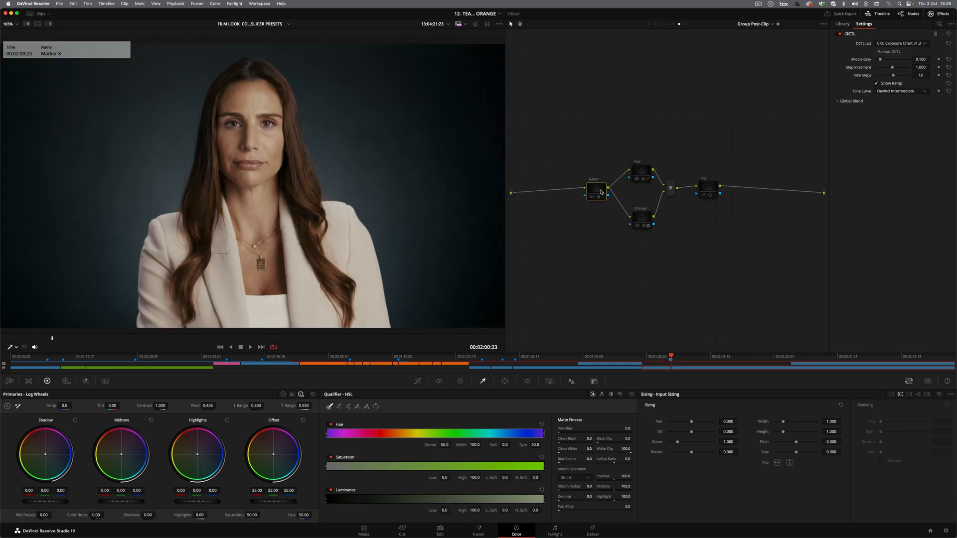
Raise Teal's Compress Saturation to about 1.00 and toggle the grade to compare.
left_click(639, 171)
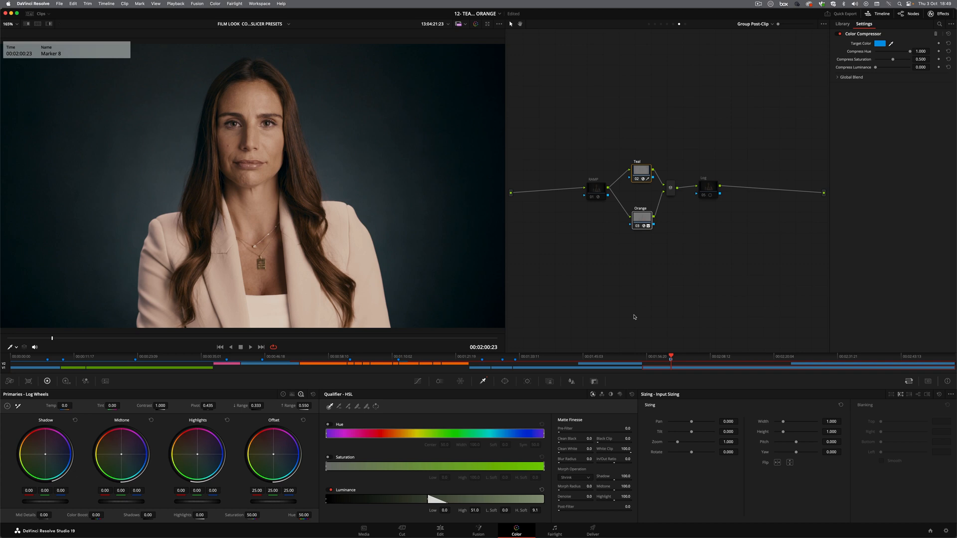
left_click_drag(898, 60, 904, 59)
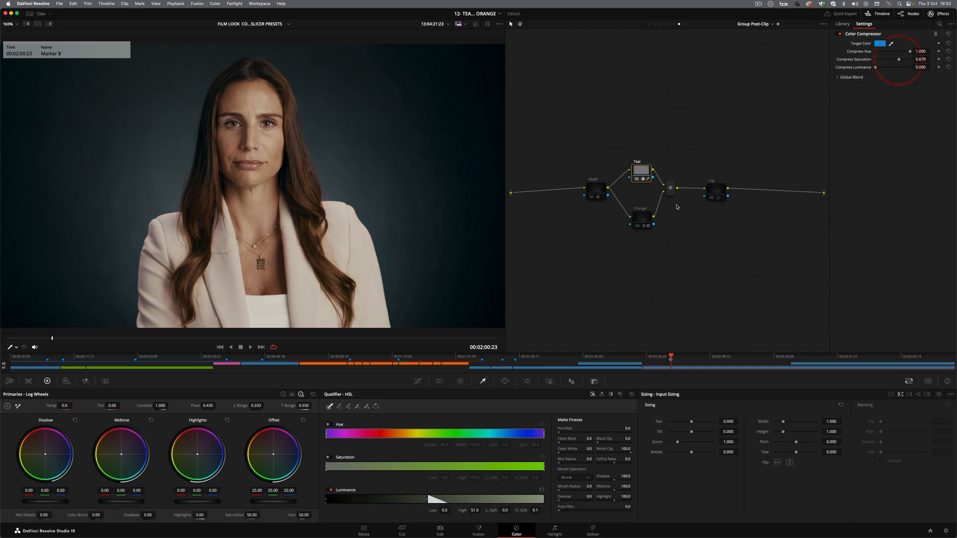
key("cmd+d")
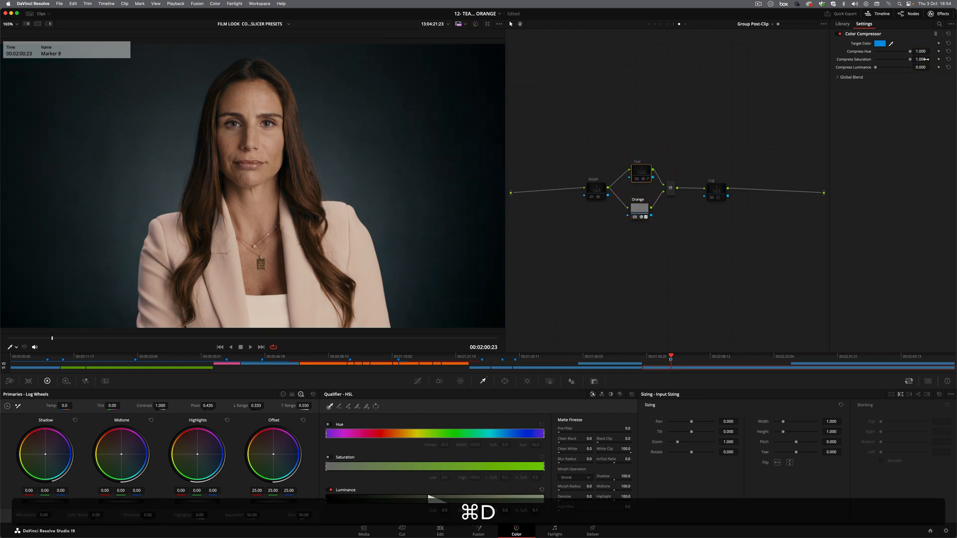
Switch to the sofa interview clip and move the Log node higher in the graph.
left_click(484, 356)
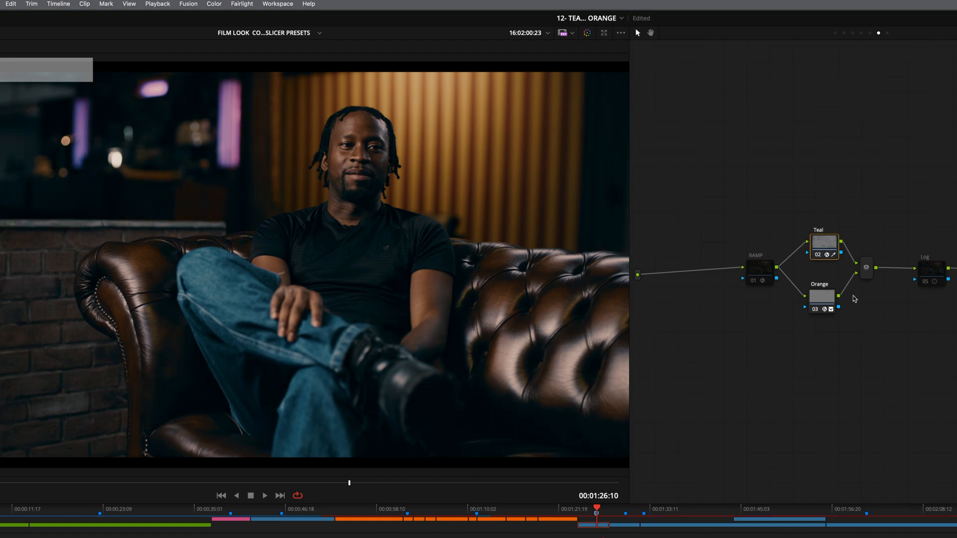
mouse_move(932, 275)
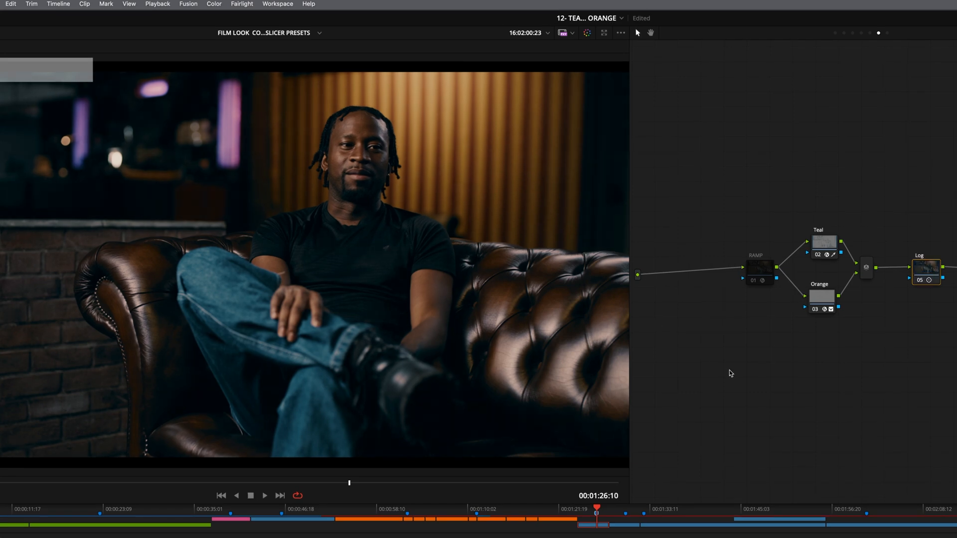
left_click_drag(927, 268, 926, 239)
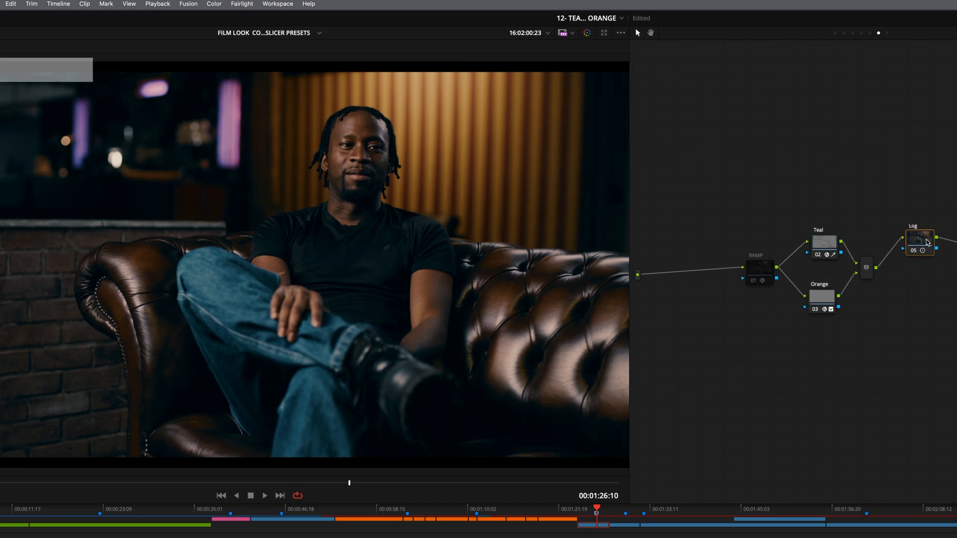